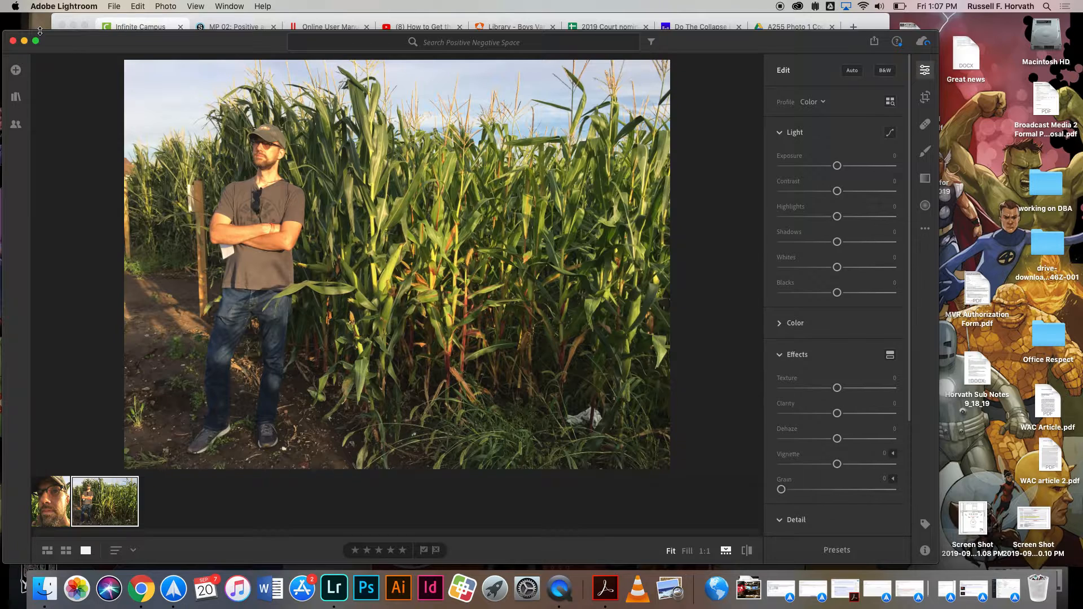
{"action": "mouse_move", "coordinate": [114, 417]}
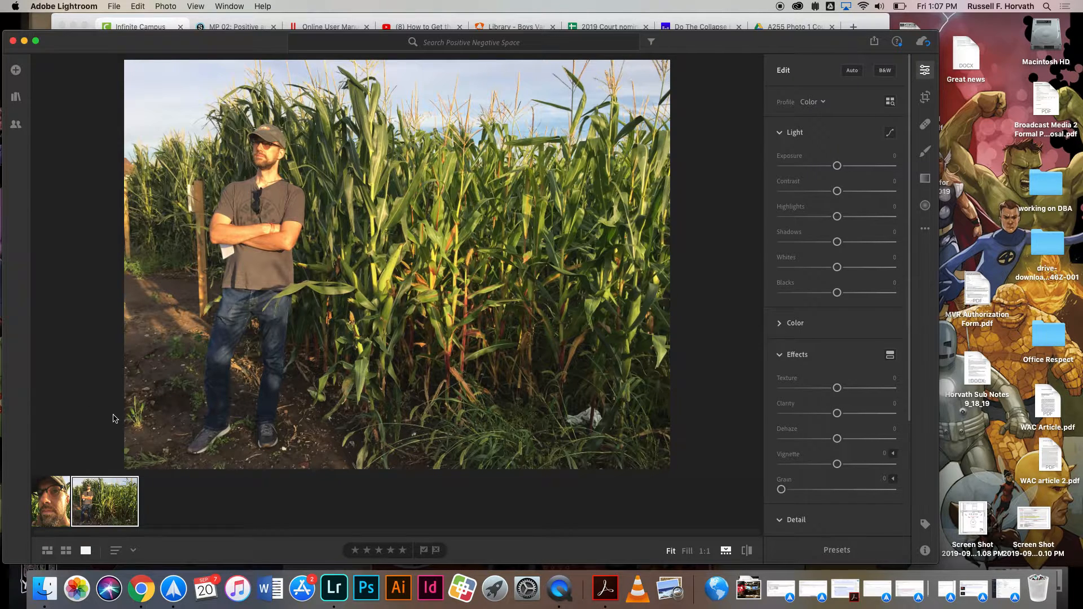
Compare the cornfield portrait with the wide cornfield-and-sky photo and keep the wide one shown.
{"action": "left_click", "coordinate": [174, 501]}
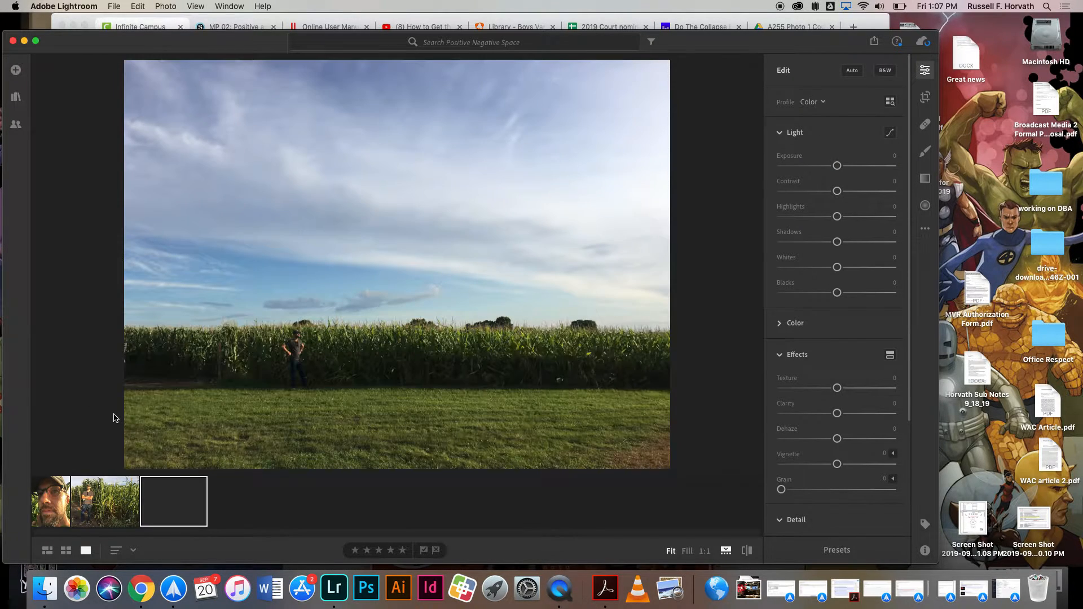
{"action": "mouse_move", "coordinate": [113, 349]}
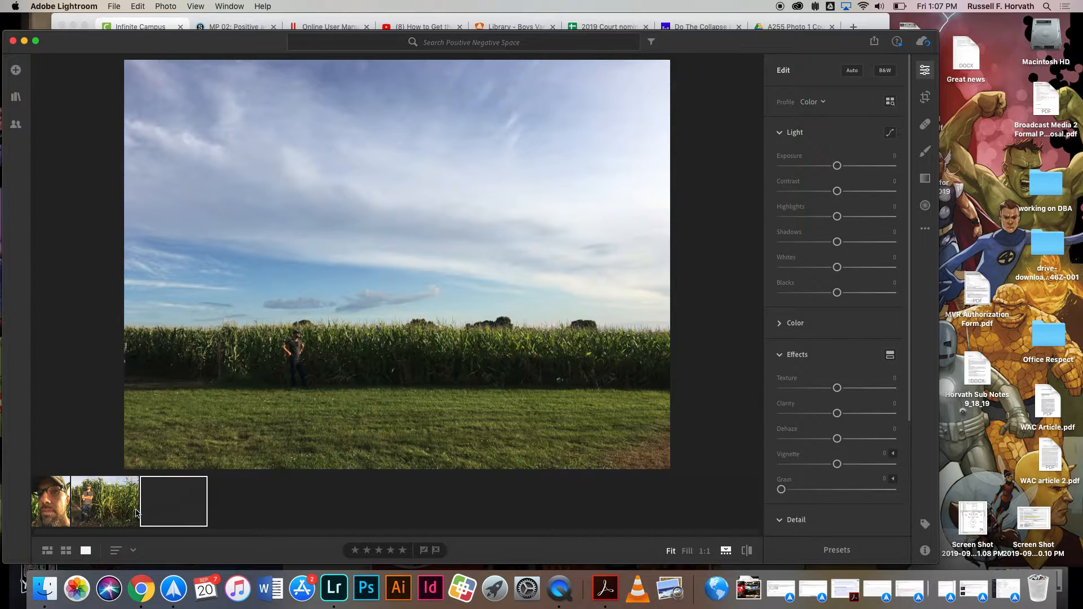
{"action": "left_click", "coordinate": [104, 501]}
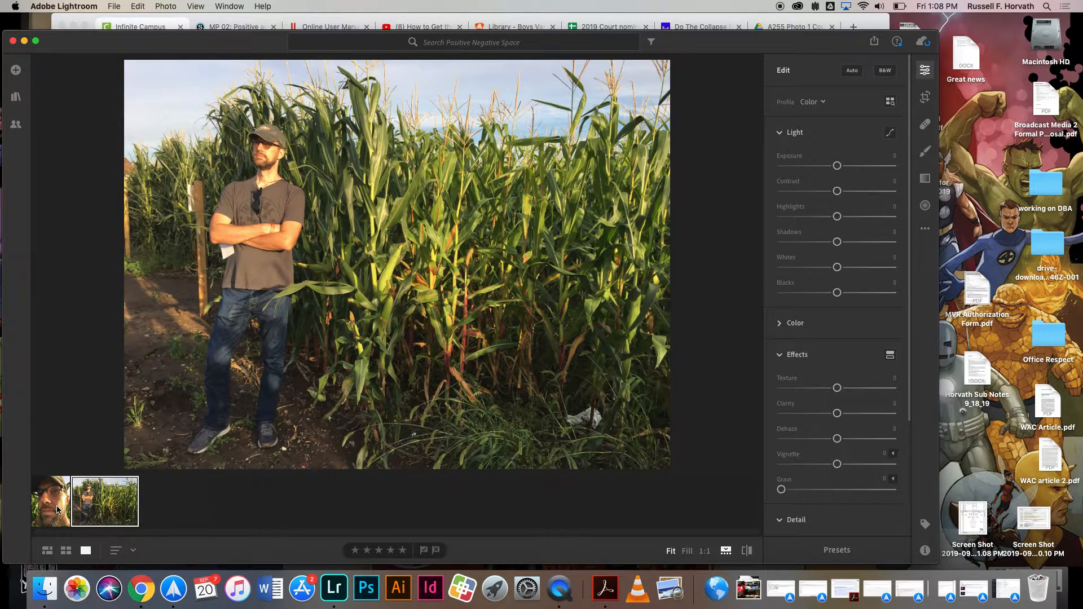
{"action": "left_click", "coordinate": [49, 501]}
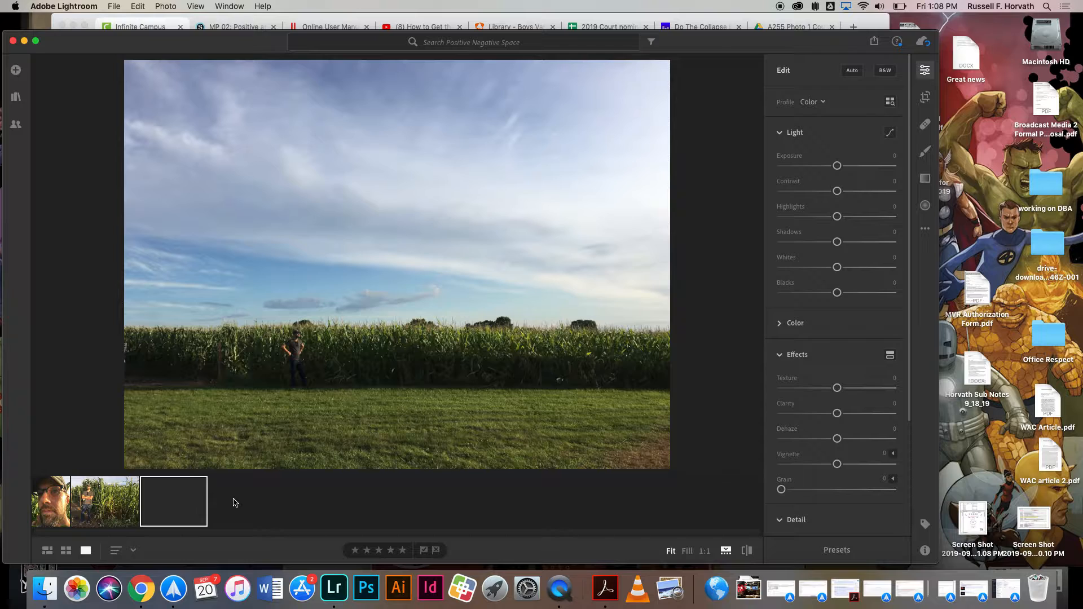
{"action": "mouse_move", "coordinate": [214, 505]}
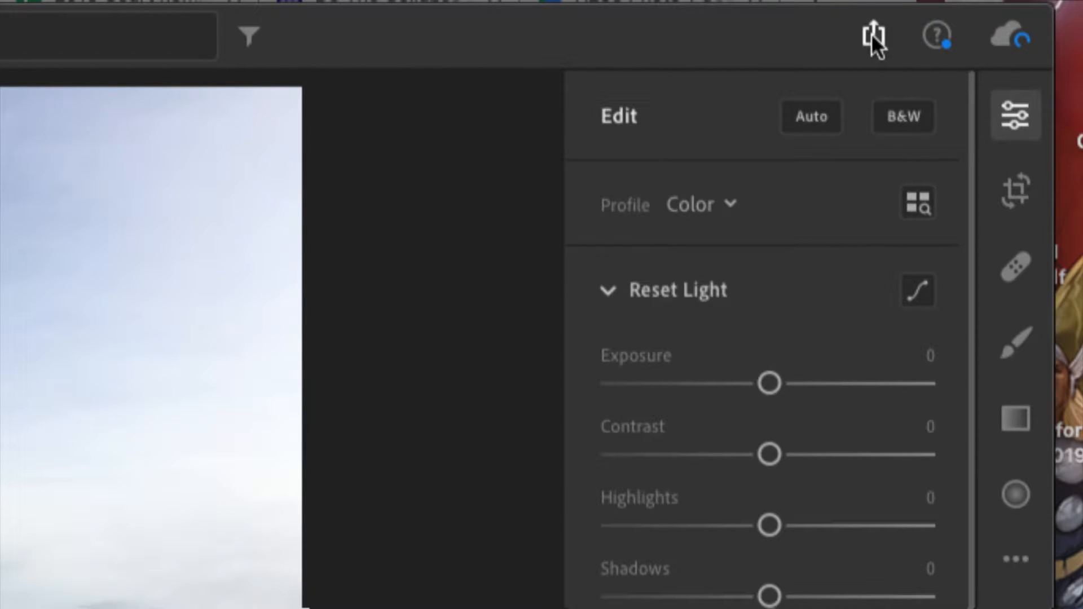
{"action": "mouse_move", "coordinate": [874, 36]}
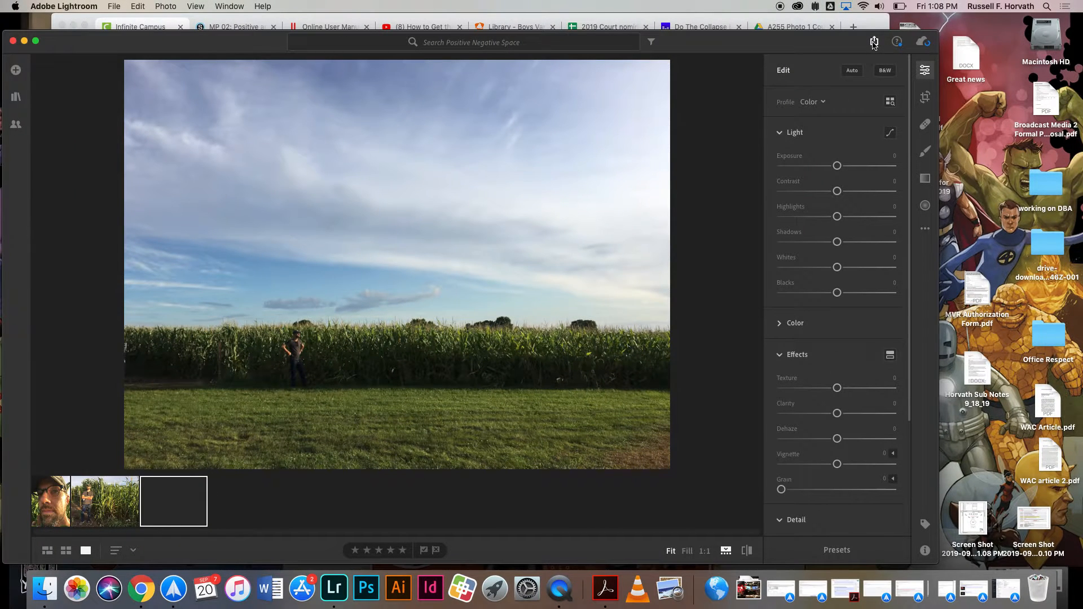
{"action": "mouse_move", "coordinate": [873, 42]}
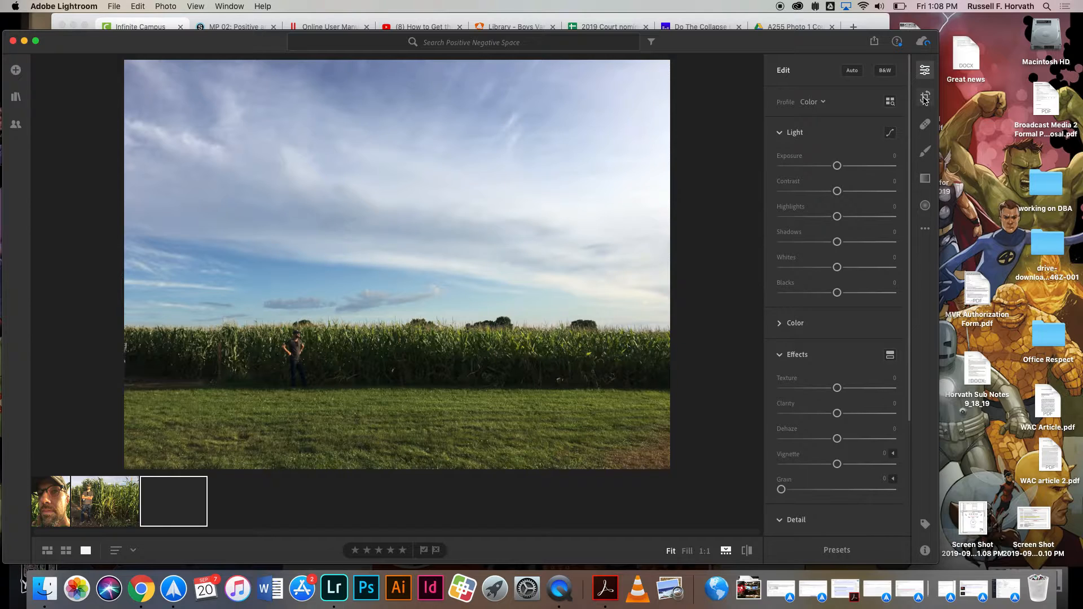
Start cropping the wide cornfield photo and show the aspect-ratio choices.
{"action": "left_click", "coordinate": [924, 97]}
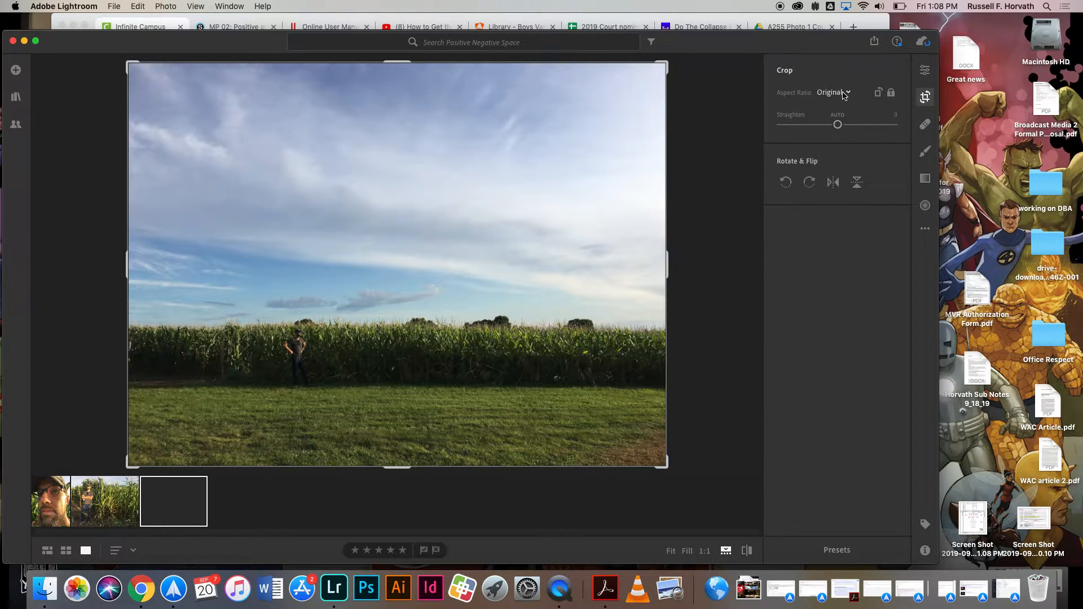
{"action": "left_click", "coordinate": [833, 92]}
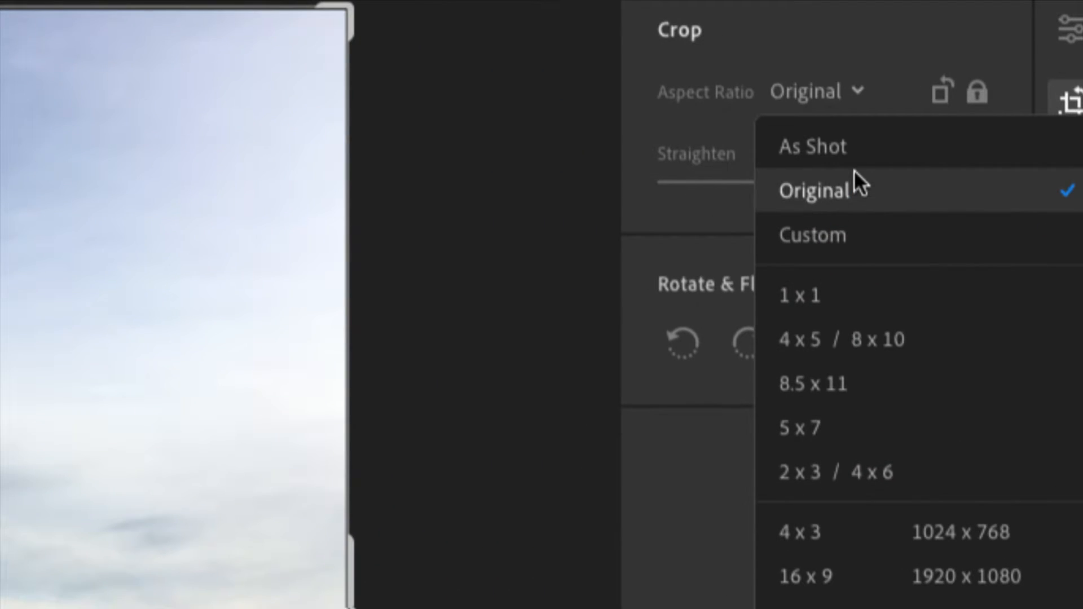
{"action": "mouse_move", "coordinate": [869, 346]}
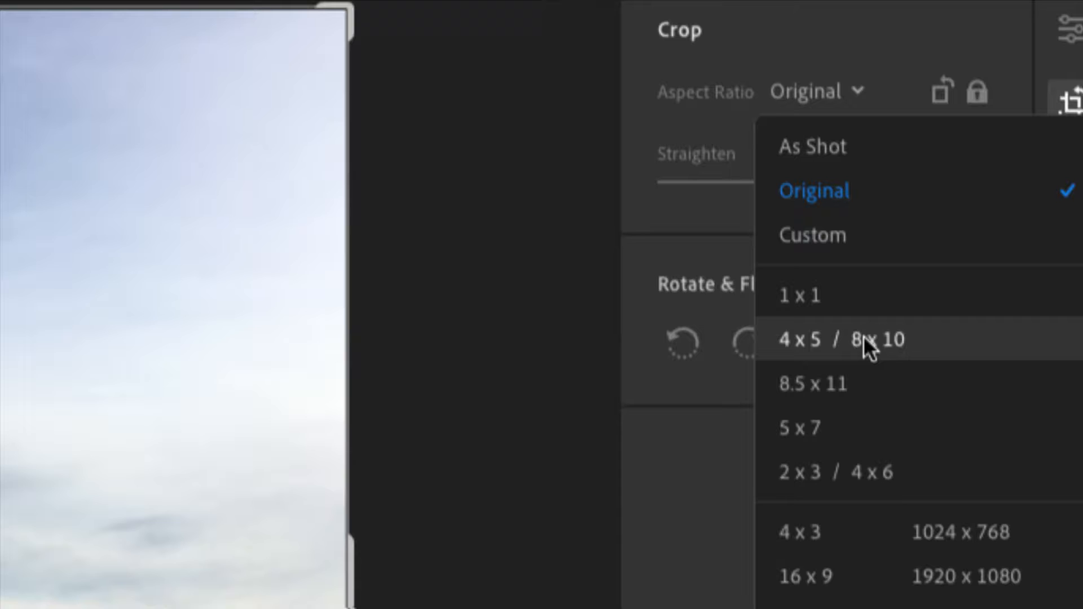
{"action": "mouse_move", "coordinate": [840, 427]}
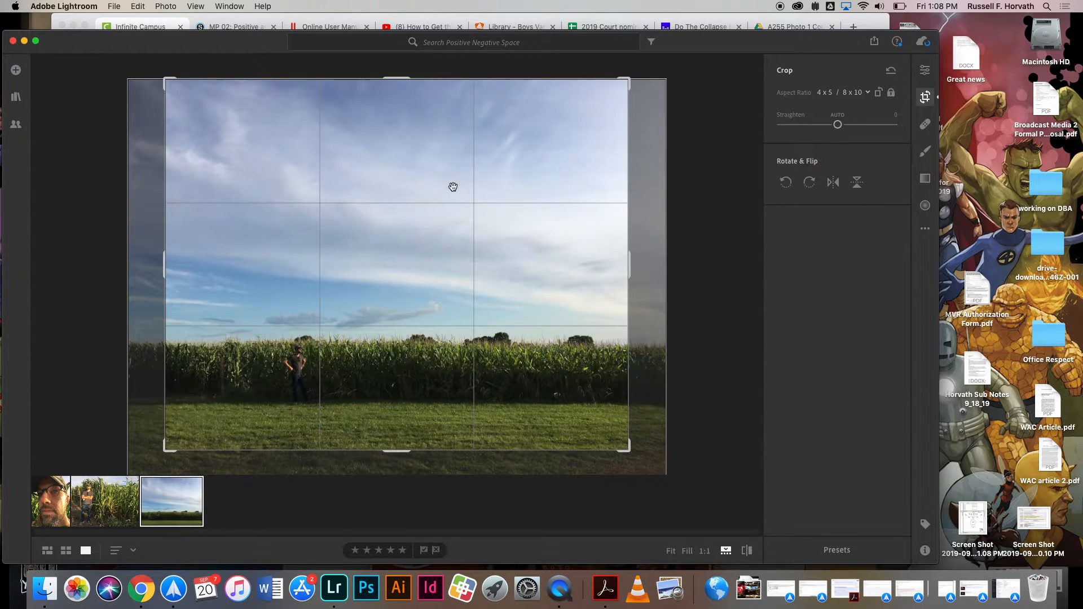
{"action": "mouse_move", "coordinate": [422, 113]}
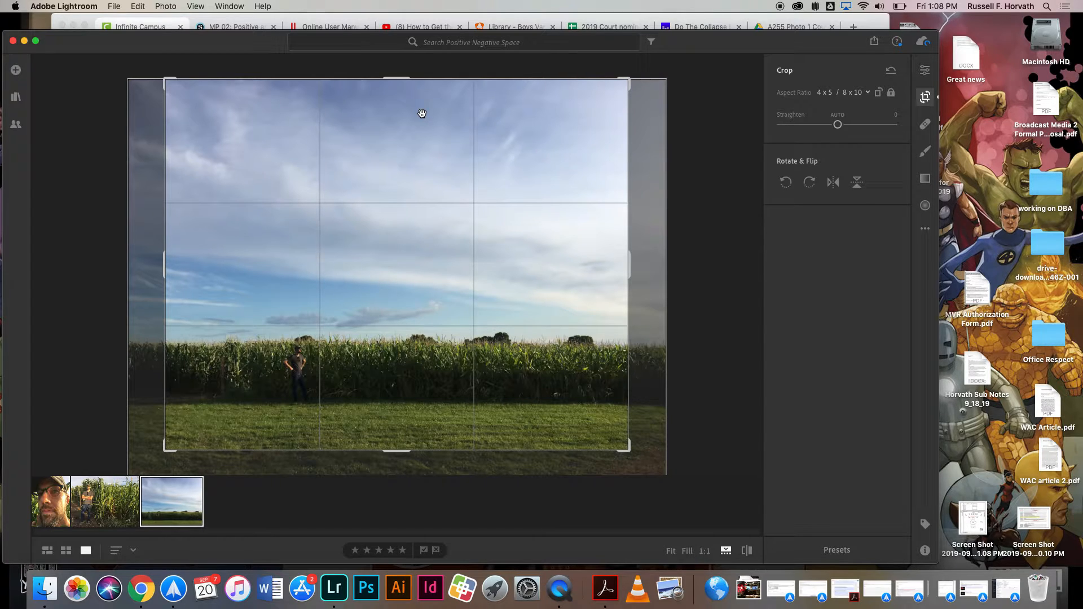
{"action": "mouse_move", "coordinate": [404, 223]}
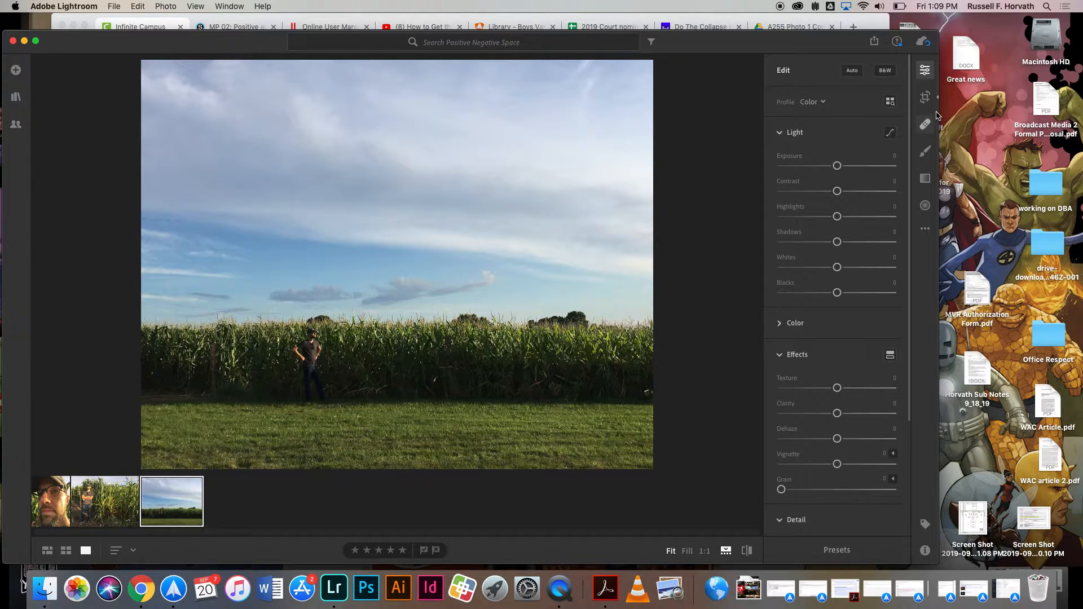
{"action": "left_click", "coordinate": [924, 97]}
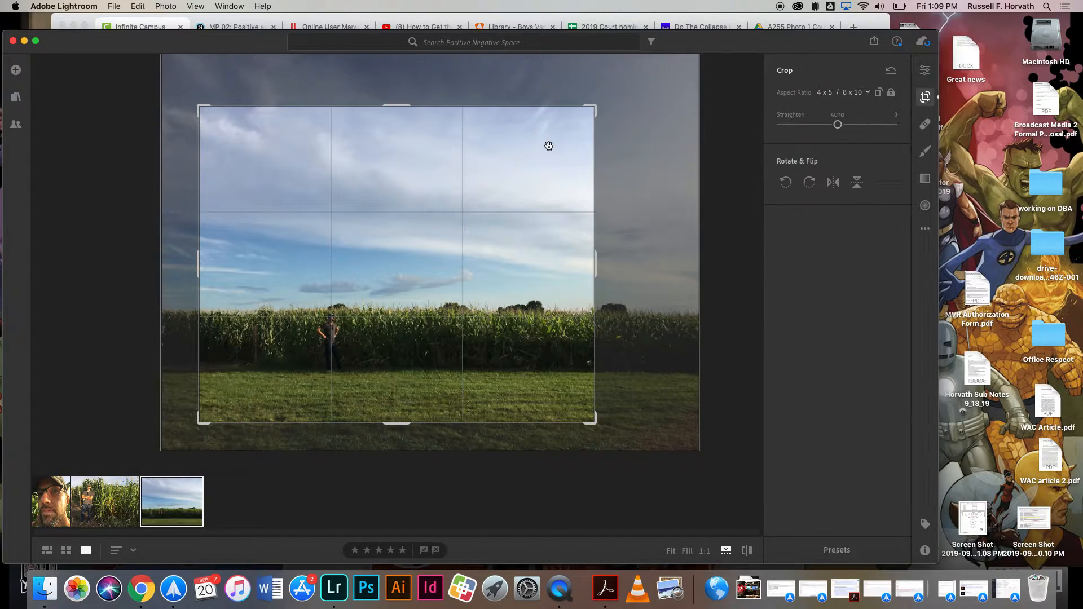
{"action": "mouse_move", "coordinate": [461, 231]}
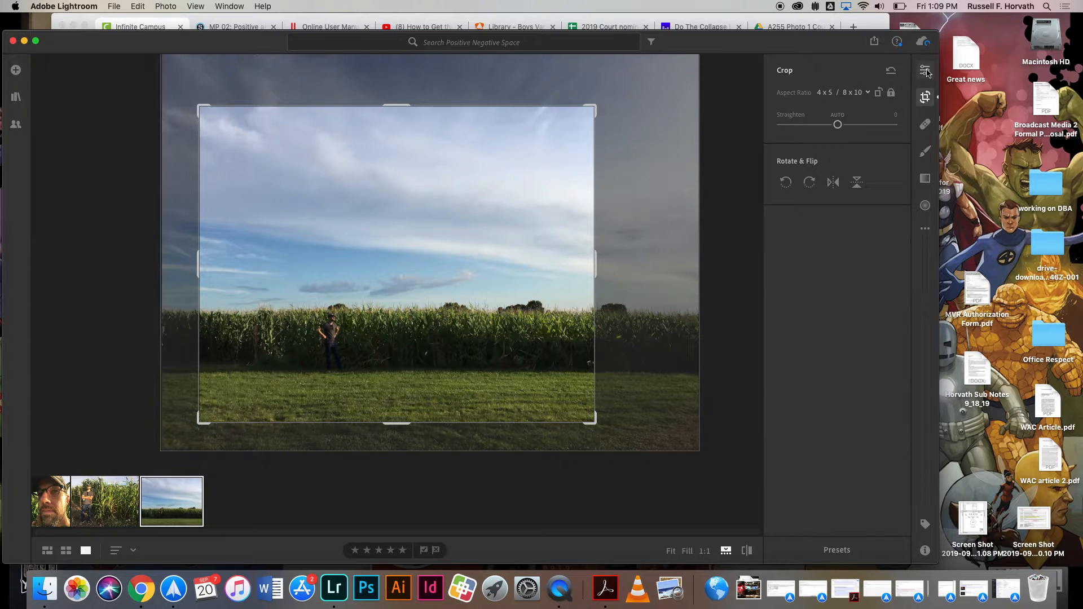
{"action": "left_click", "coordinate": [925, 70]}
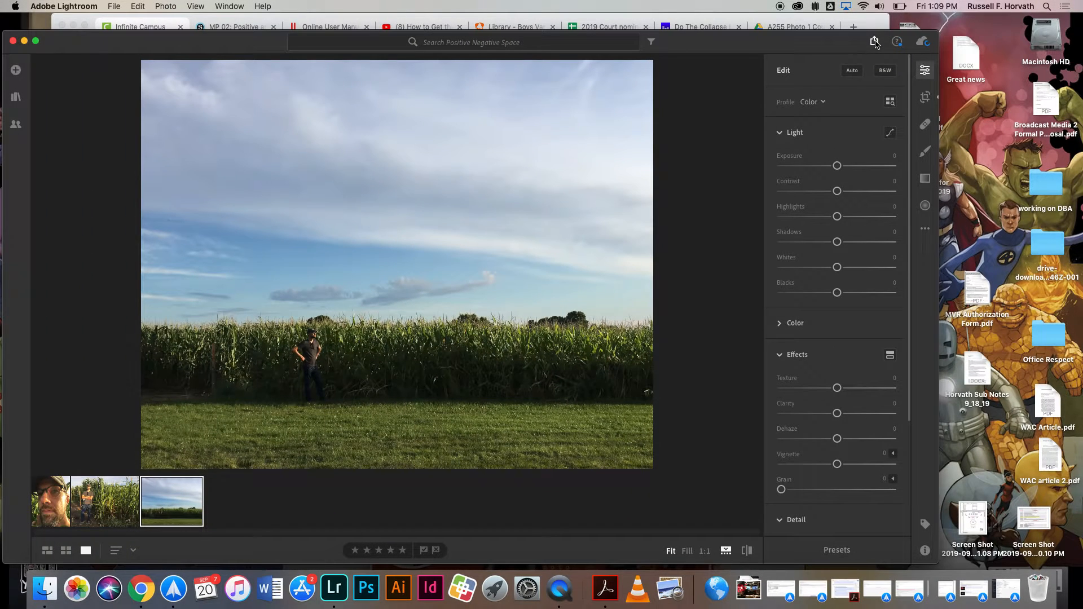
Bring up the Save window for the cropped photo: JPEG, Full Size, Desktop.
{"action": "left_click", "coordinate": [873, 42]}
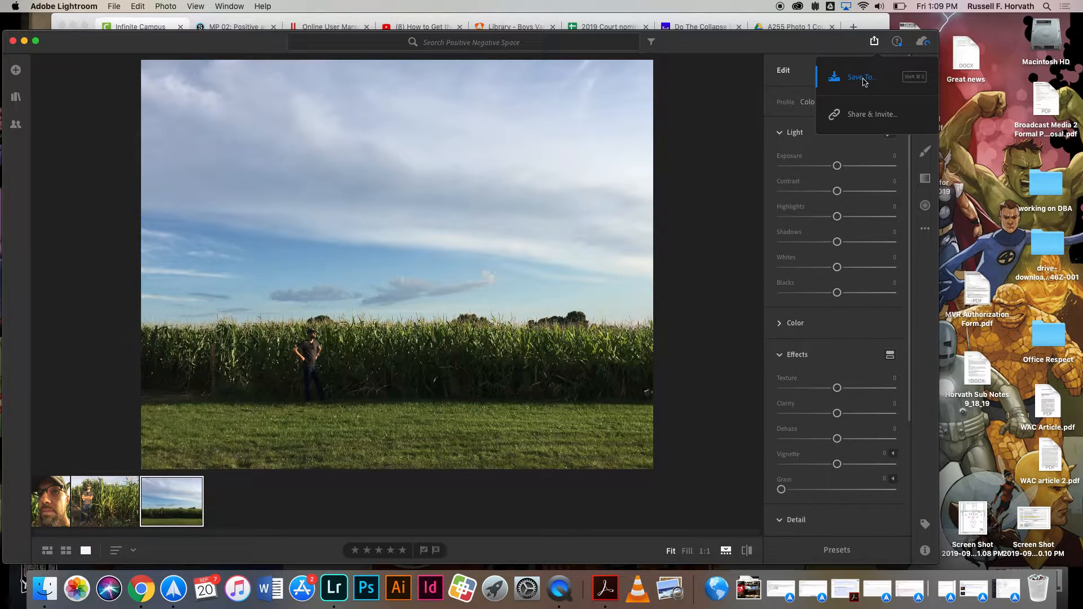
{"action": "left_click", "coordinate": [861, 77]}
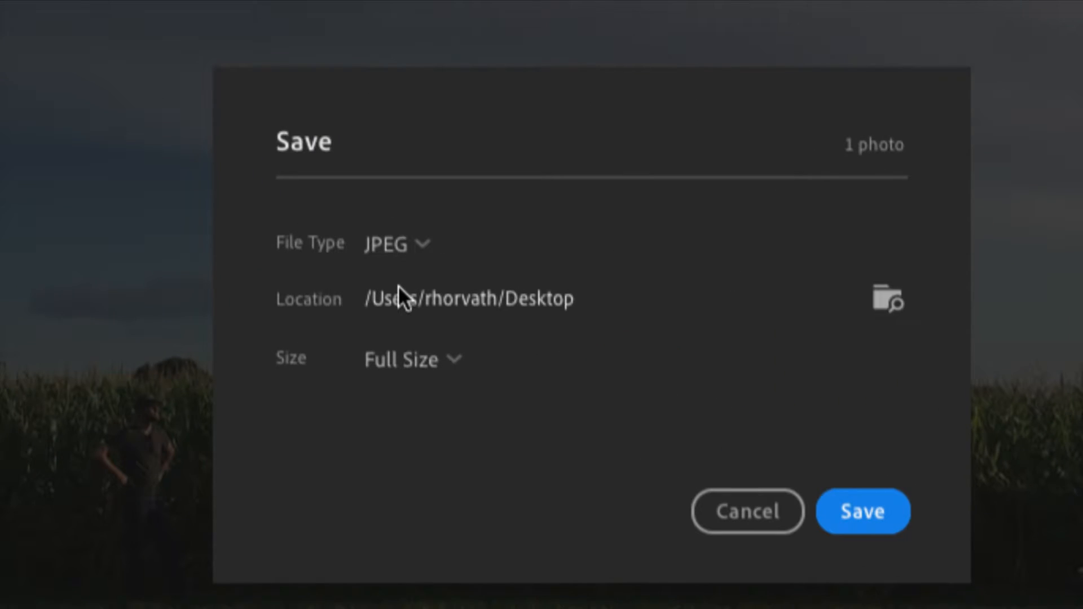
{"action": "mouse_move", "coordinate": [394, 252]}
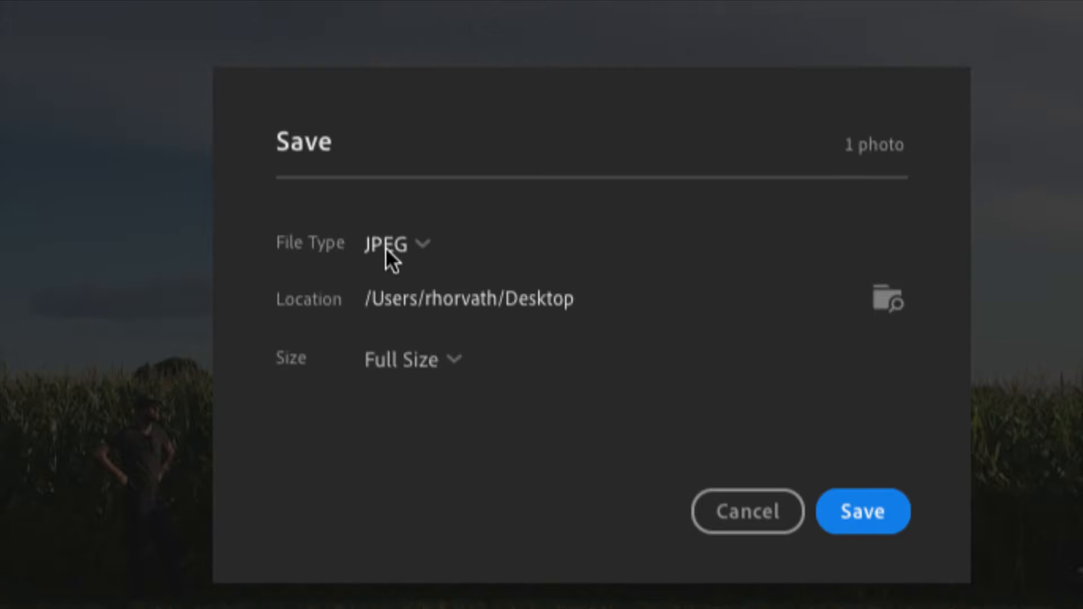
{"action": "mouse_move", "coordinate": [414, 303]}
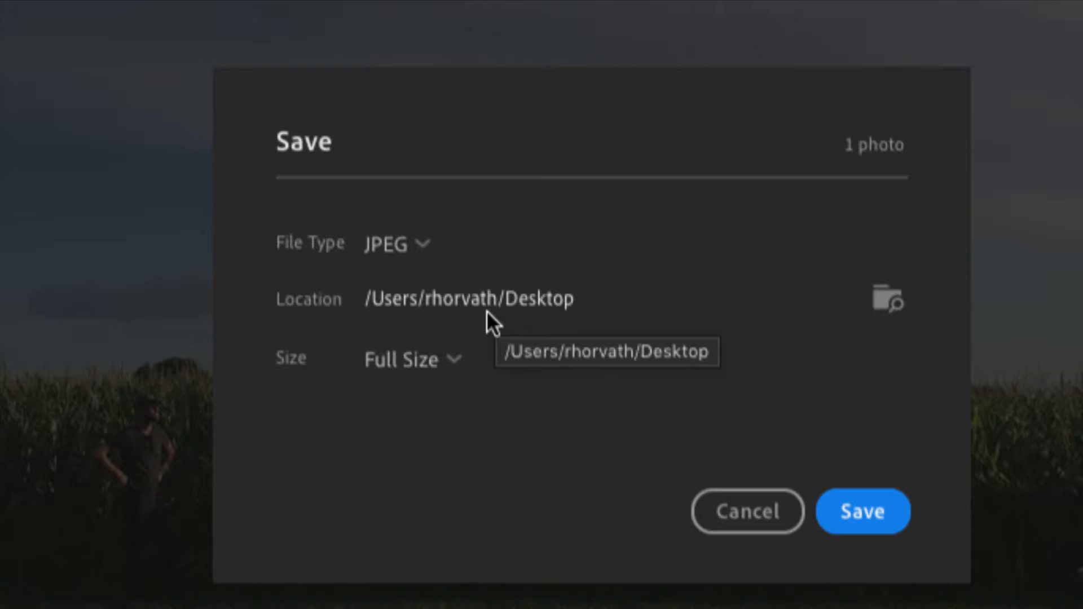
{"action": "mouse_move", "coordinate": [499, 315]}
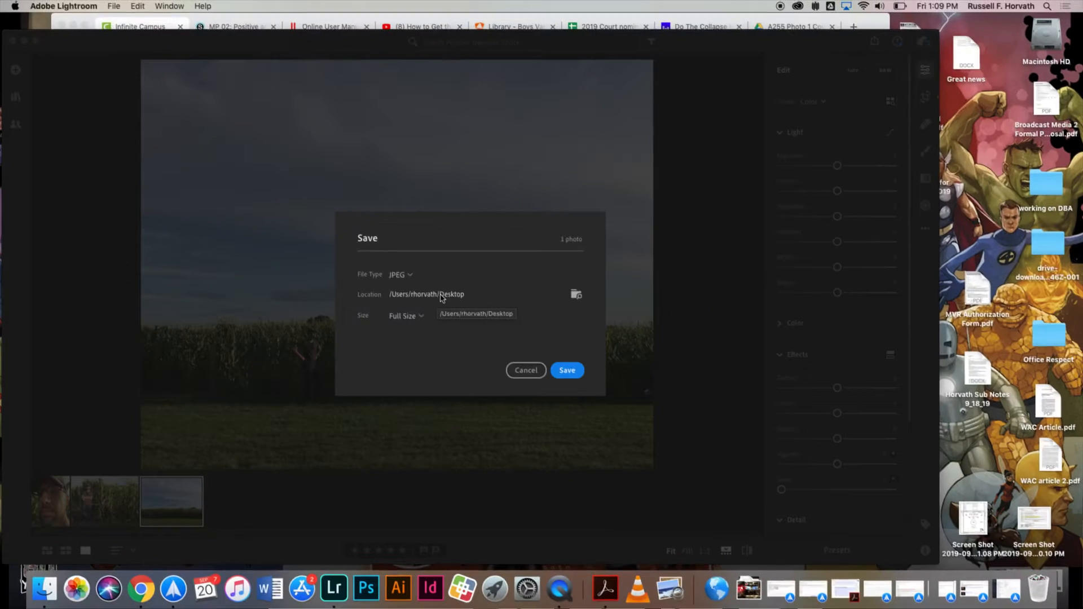
{"action": "left_click", "coordinate": [575, 293]}
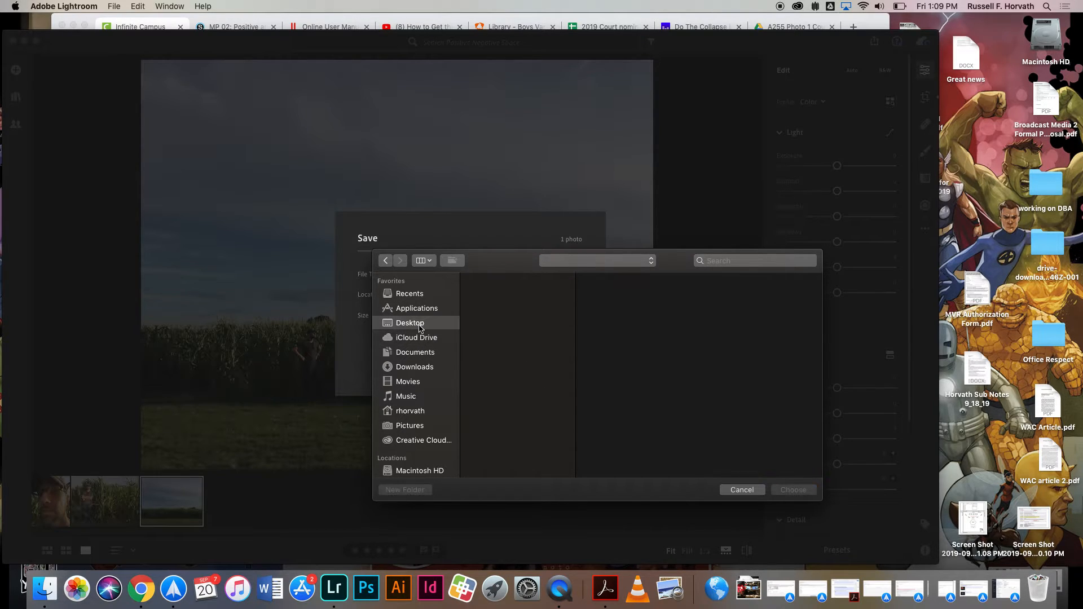
{"action": "left_click", "coordinate": [409, 322]}
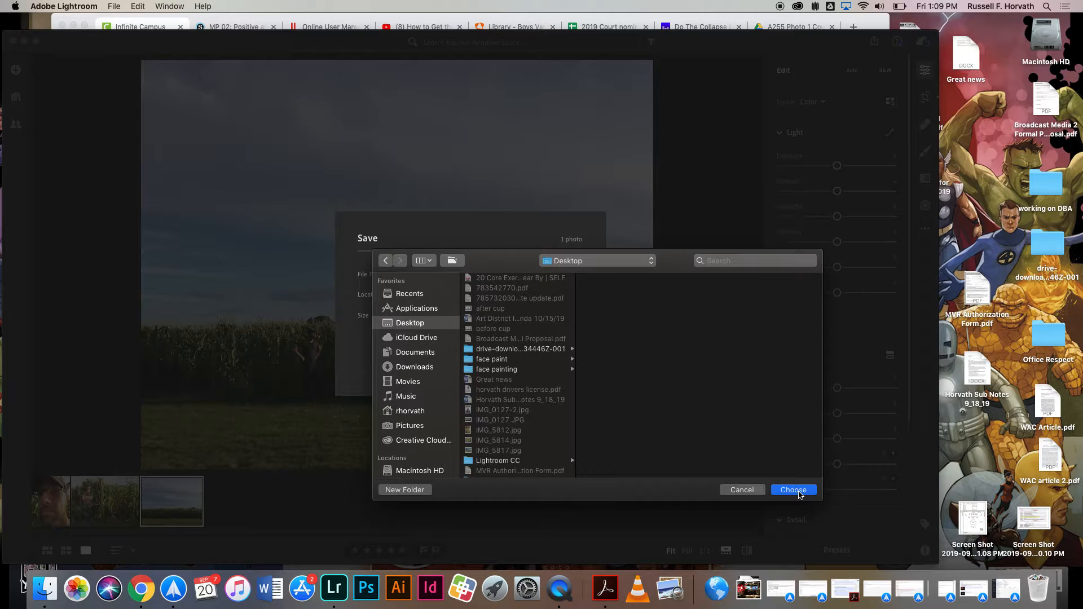
{"action": "left_click", "coordinate": [792, 490]}
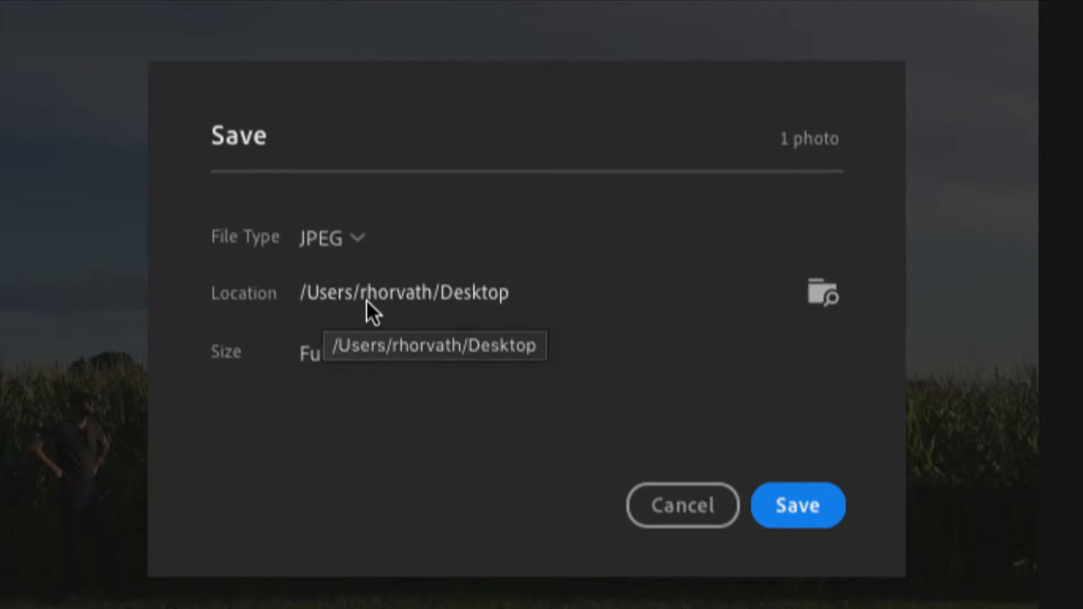
{"action": "mouse_move", "coordinate": [482, 312]}
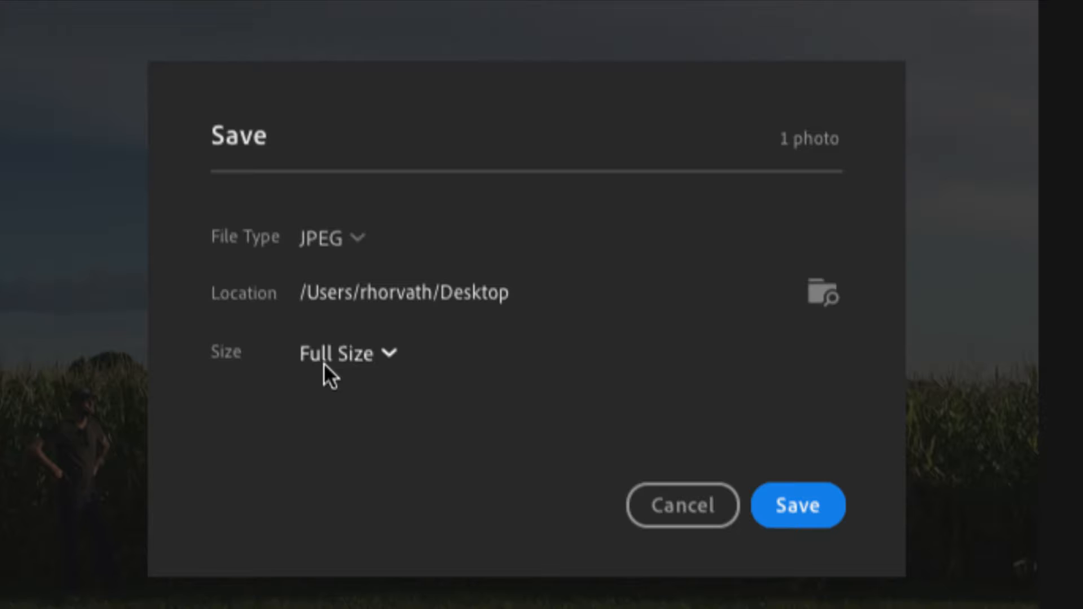
{"action": "mouse_move", "coordinate": [364, 393]}
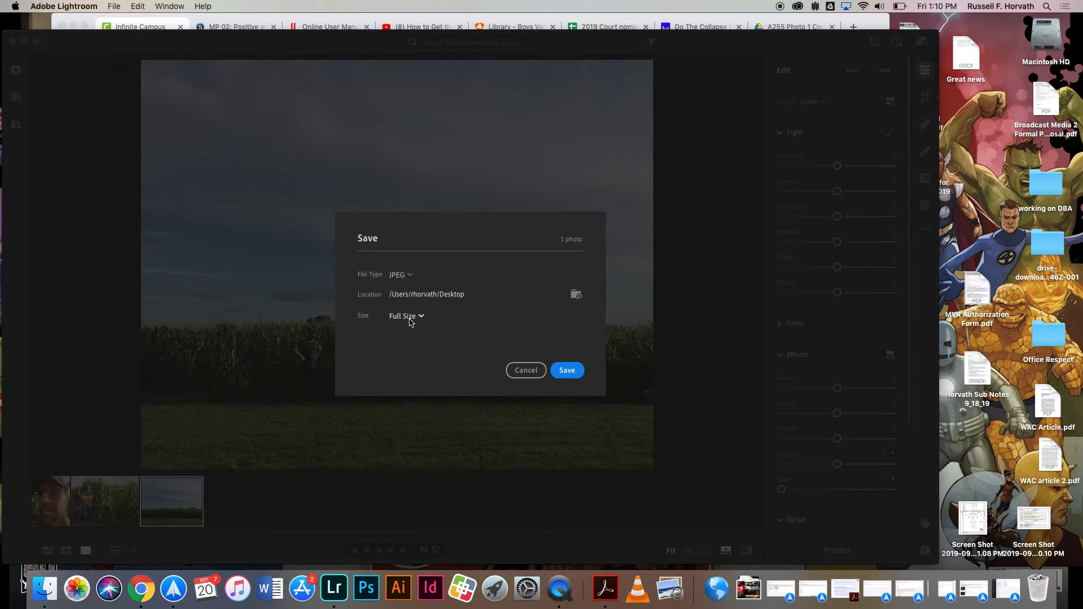
Save the wide field photo as a full-size JPEG to the Desktop, then show the cornfield portrait.
{"action": "left_click", "coordinate": [406, 316]}
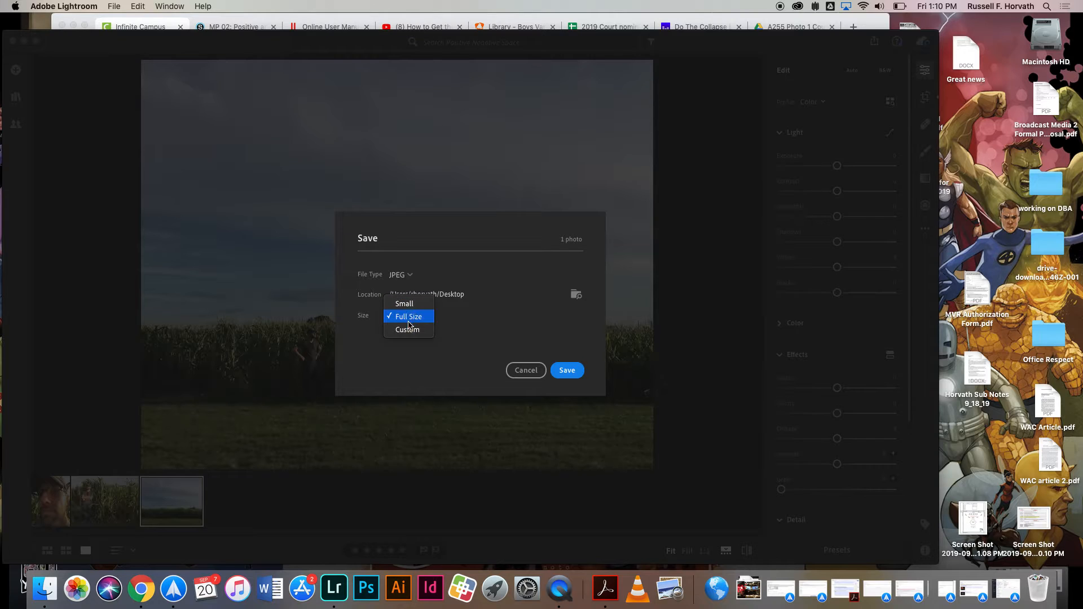
{"action": "left_click", "coordinate": [408, 316]}
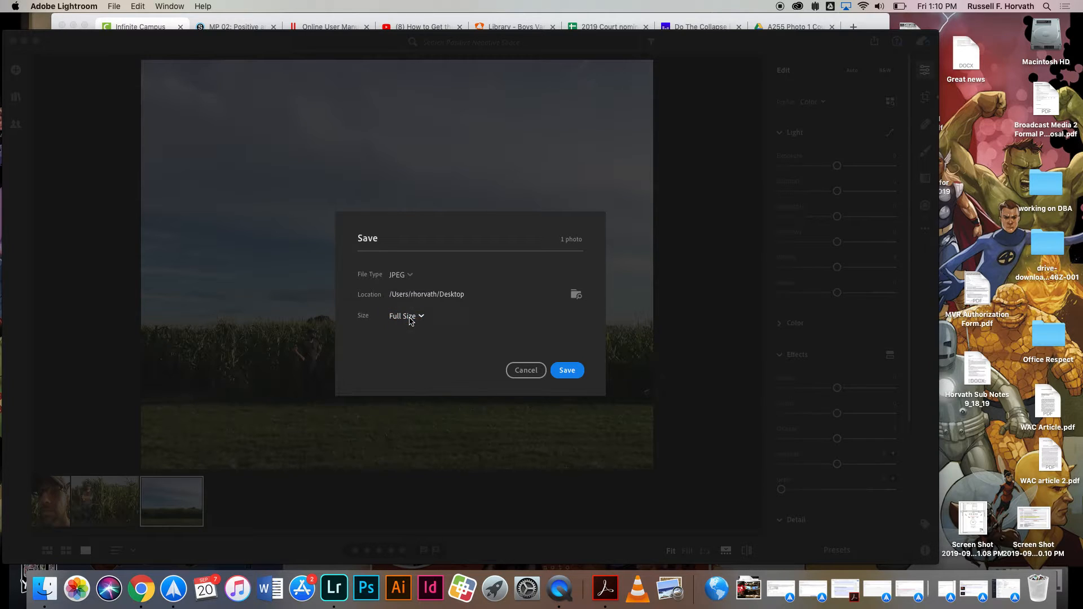
{"action": "left_click", "coordinate": [567, 370]}
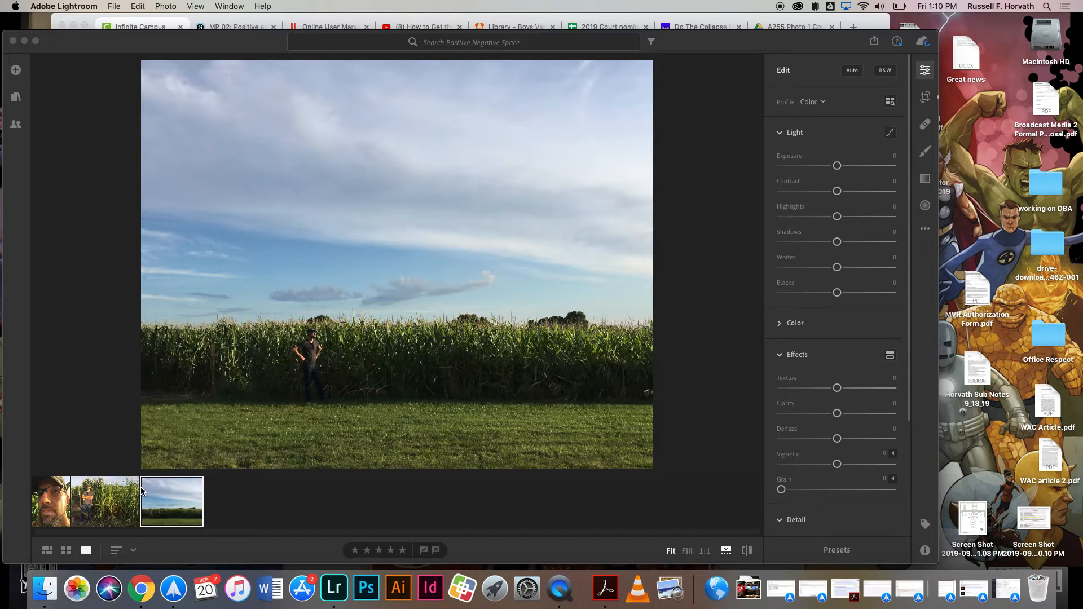
{"action": "left_click", "coordinate": [104, 501]}
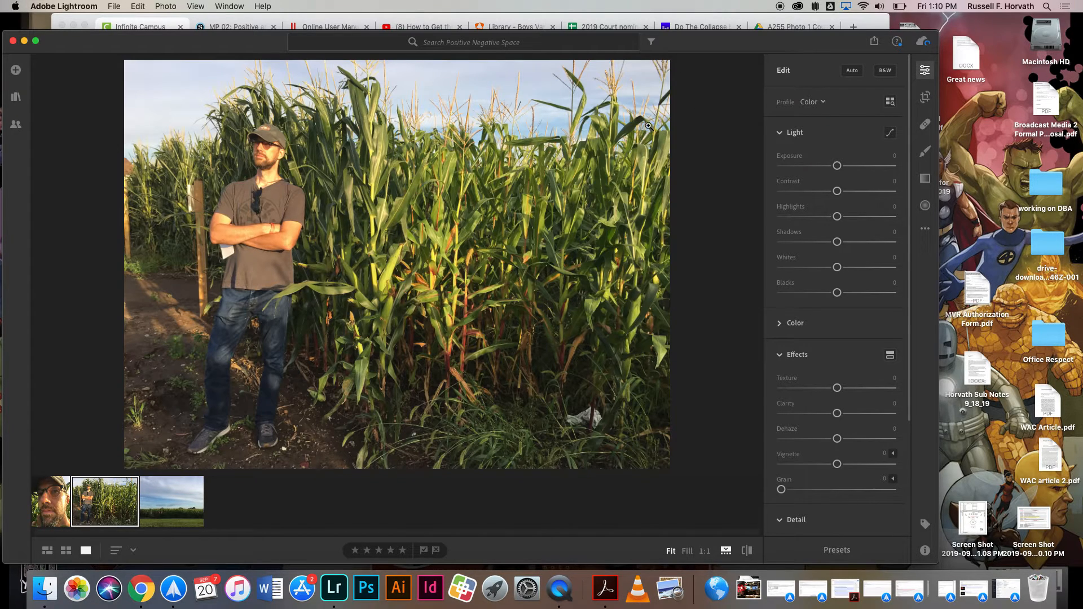
Save the cornfield portrait as a JPEG too, then hide the browser to see the desktop.
{"action": "left_click", "coordinate": [874, 41]}
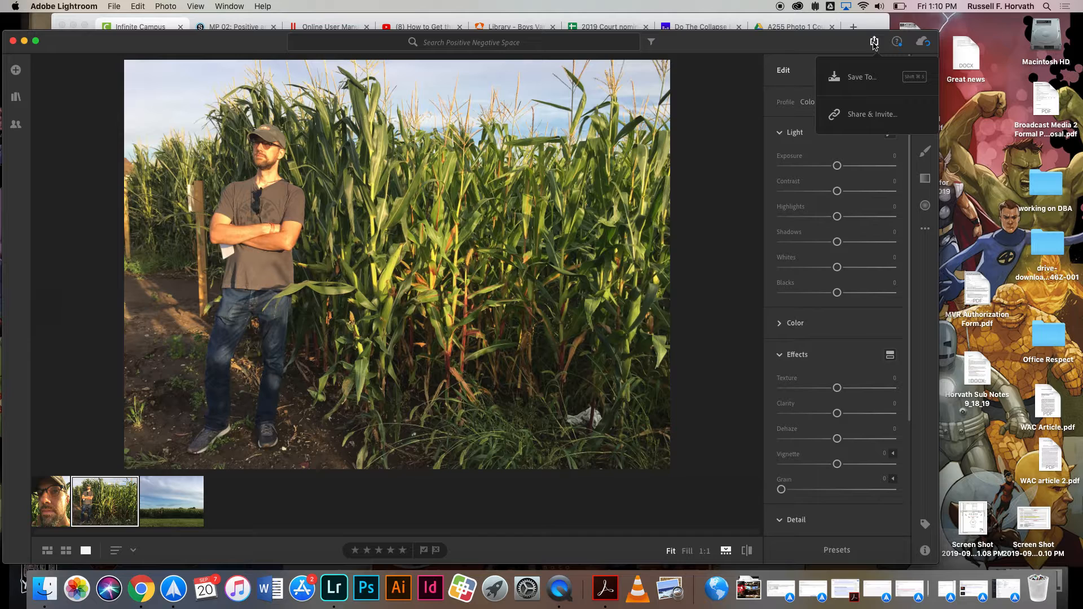
{"action": "mouse_move", "coordinate": [861, 77]}
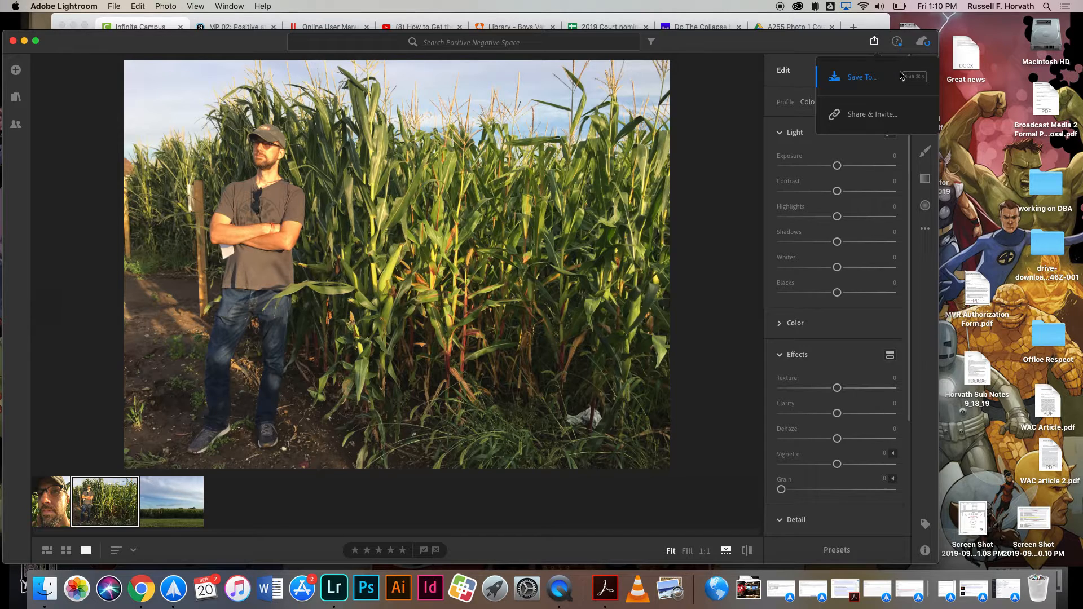
{"action": "left_click", "coordinate": [861, 77]}
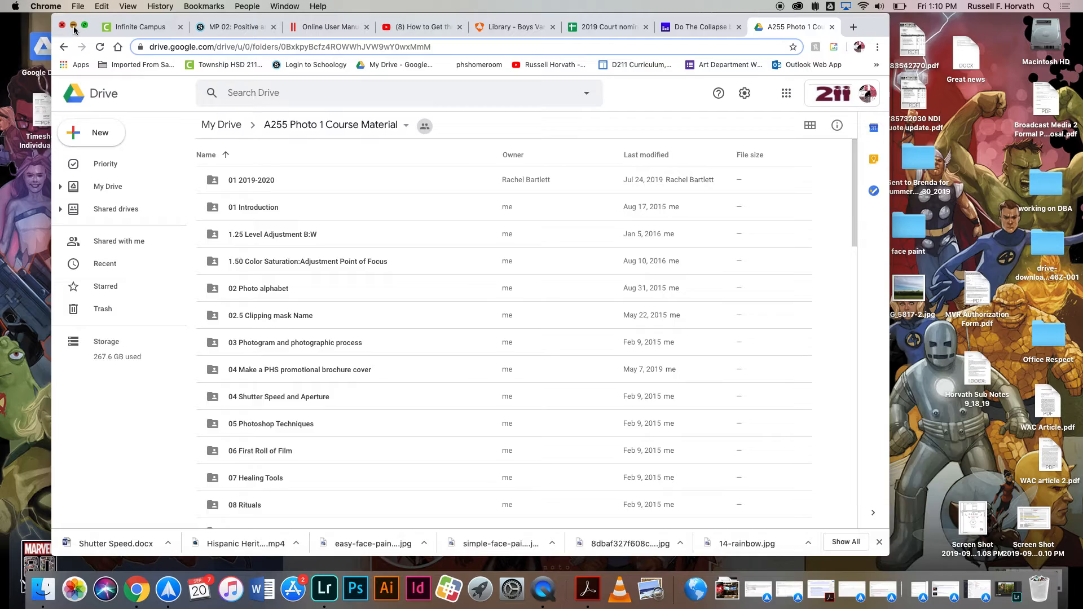
{"action": "left_click", "coordinate": [61, 26]}
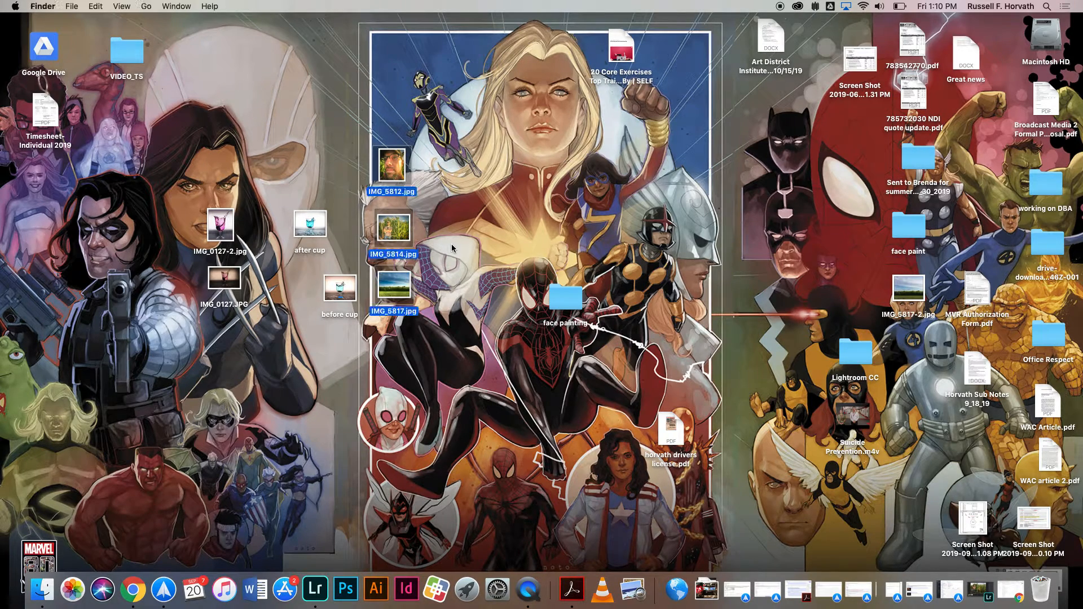
Check the exported IMG_5817-2.jpg and IMG_5812.jpg files on the desktop.
{"action": "left_click", "coordinate": [908, 289]}
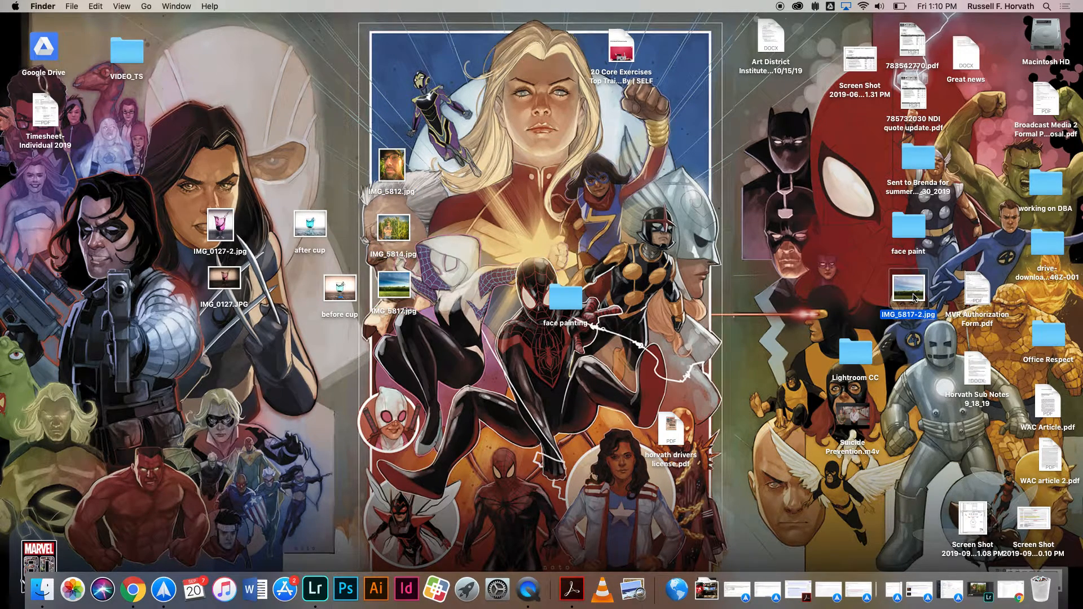
{"action": "right_click", "coordinate": [907, 288]}
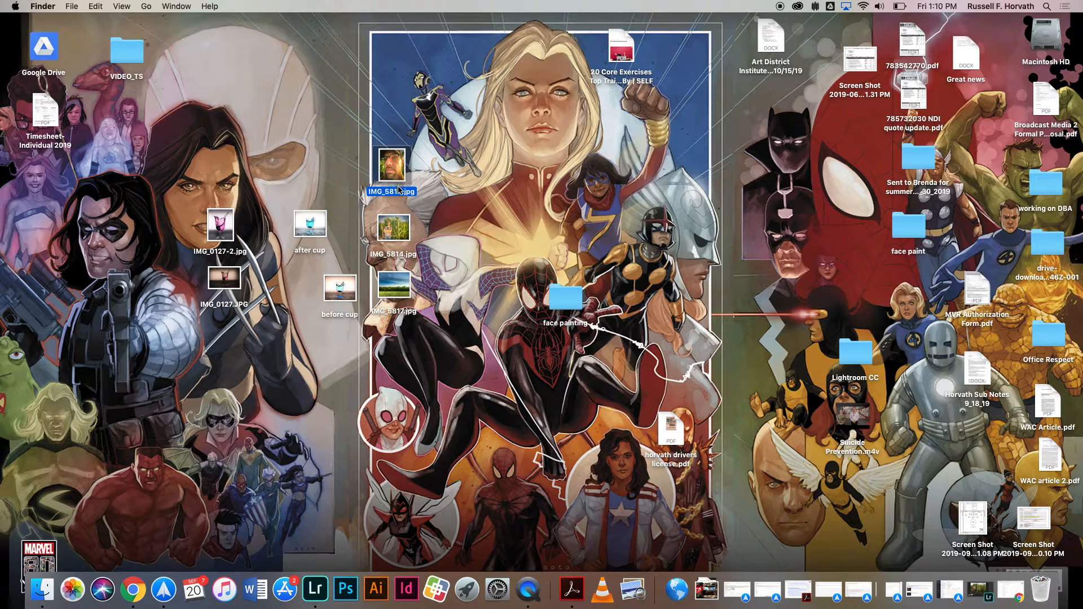
{"action": "left_click", "coordinate": [443, 176]}
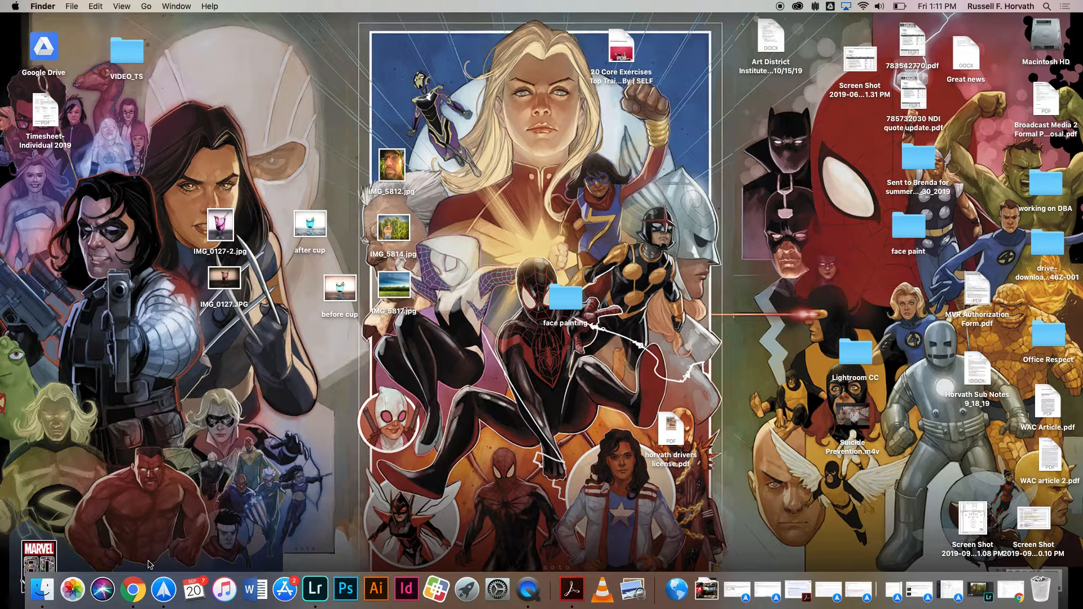
{"action": "mouse_move", "coordinate": [162, 591]}
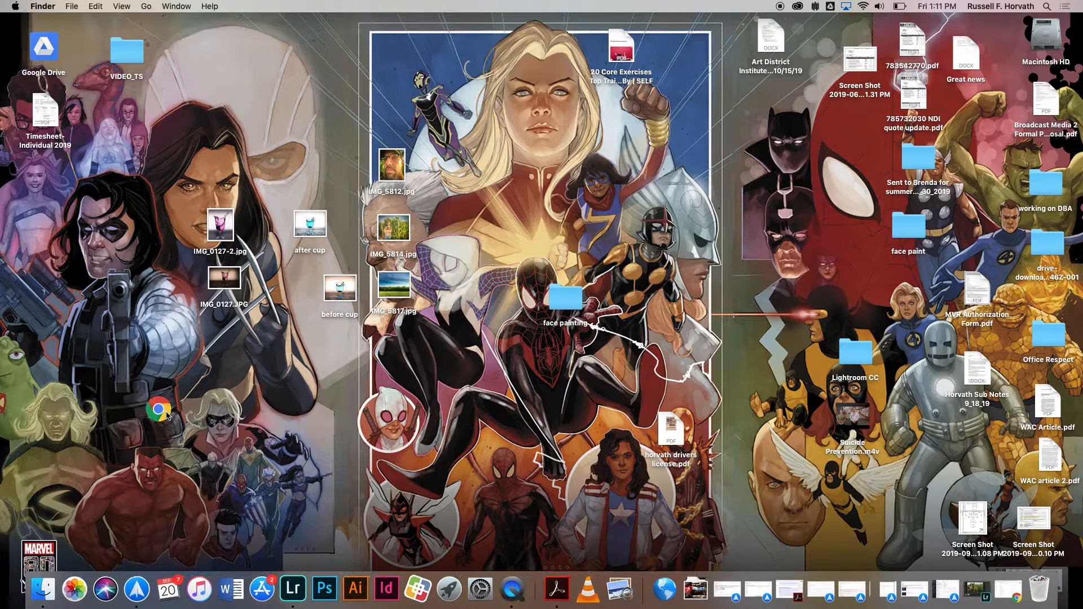
Show Launchpad's grid of installed applications and page through it.
{"action": "left_click_drag", "start_coordinate": [159, 412], "coordinate": [178, 228]}
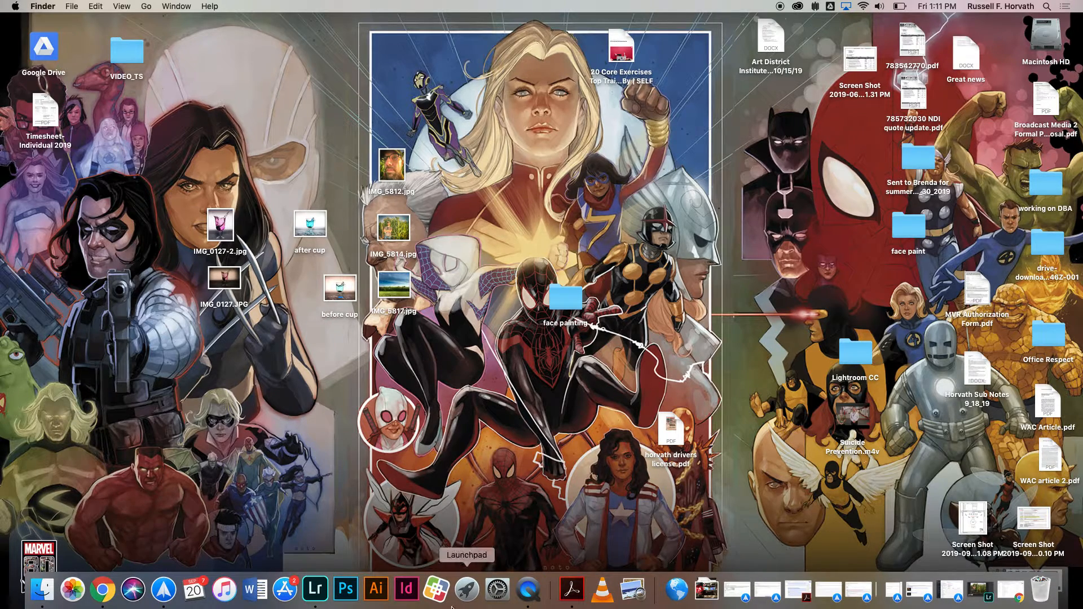
{"action": "left_click", "coordinate": [467, 590]}
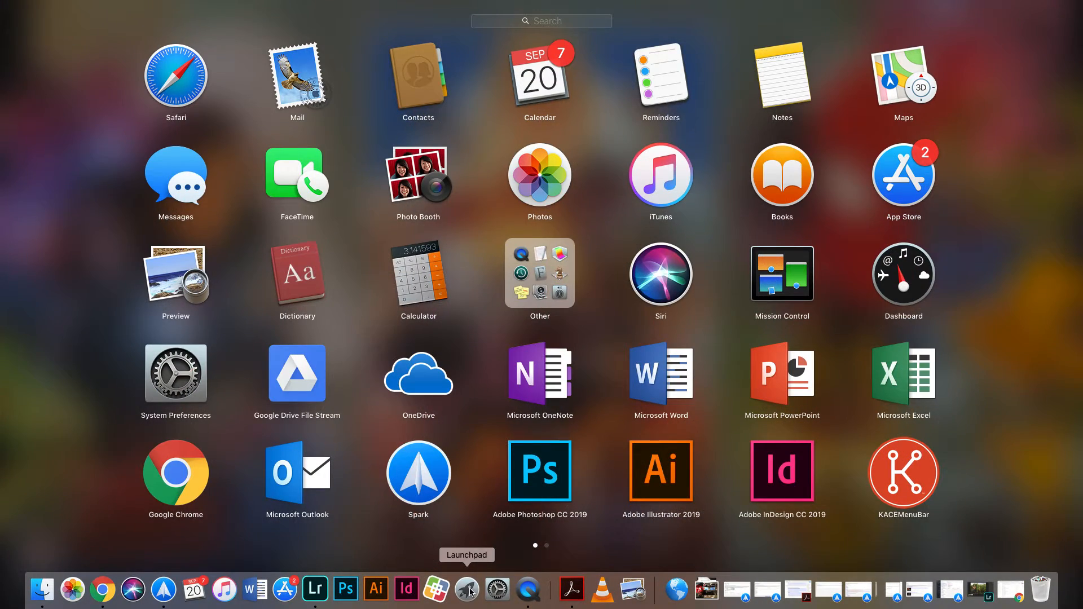
{"action": "scroll", "scroll_direction": "left", "scroll_amount": 3}
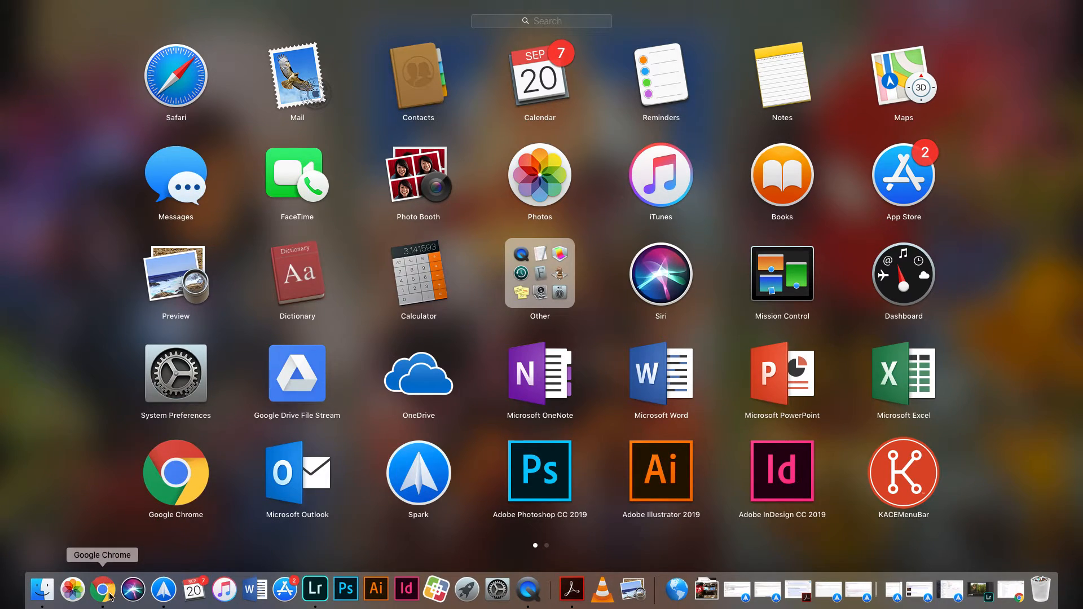
Bring Chrome's Drive course folder back and scroll to MP 02 Positive and Negative Space.
{"action": "left_click", "coordinate": [101, 590]}
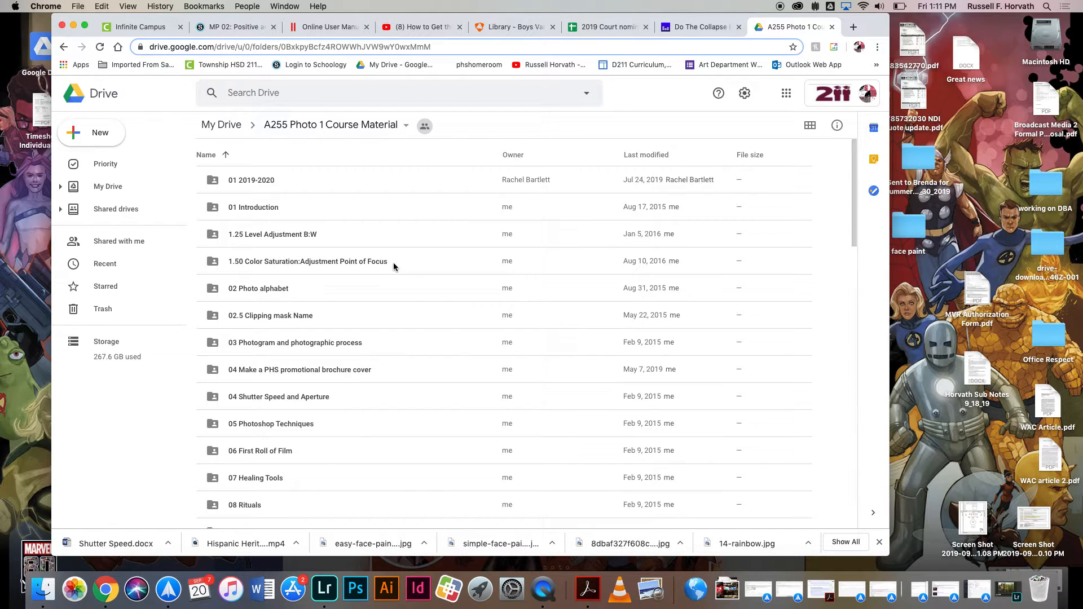
{"action": "mouse_move", "coordinate": [407, 248]}
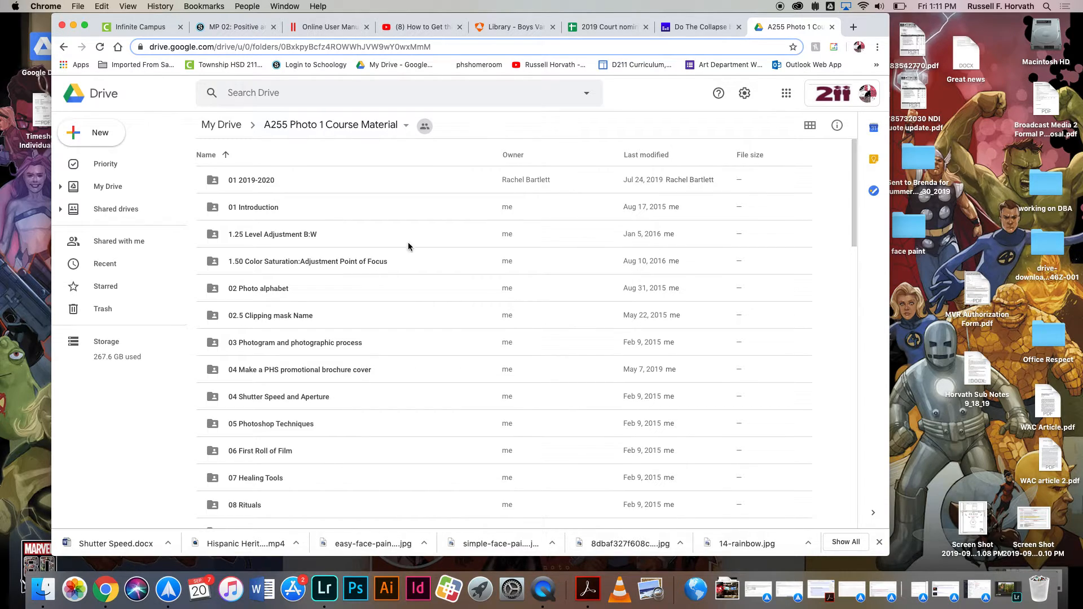
{"action": "mouse_move", "coordinate": [434, 231]}
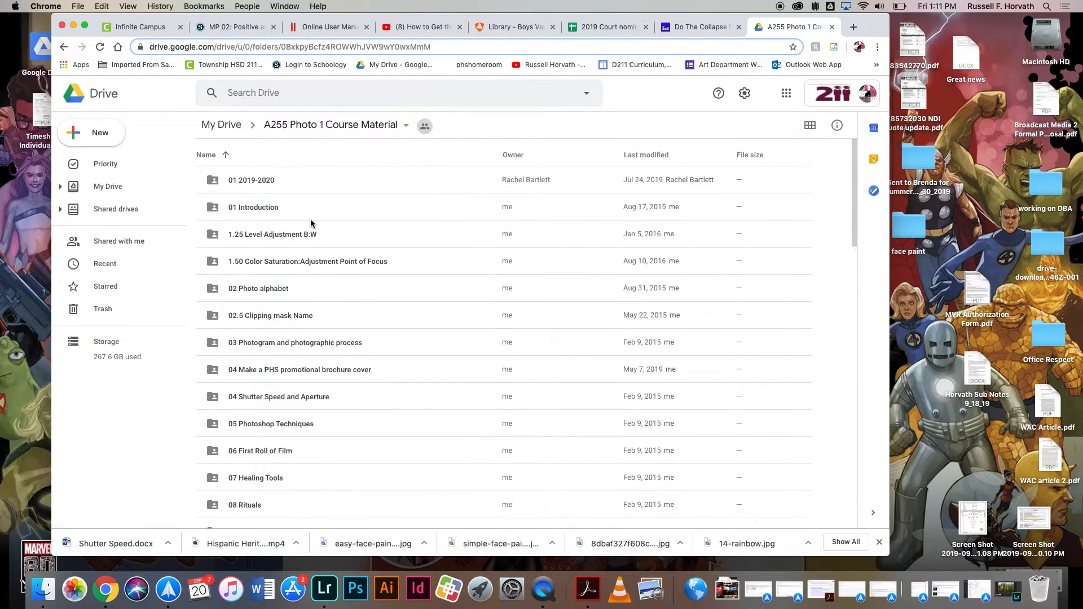
{"action": "left_click", "coordinate": [786, 94]}
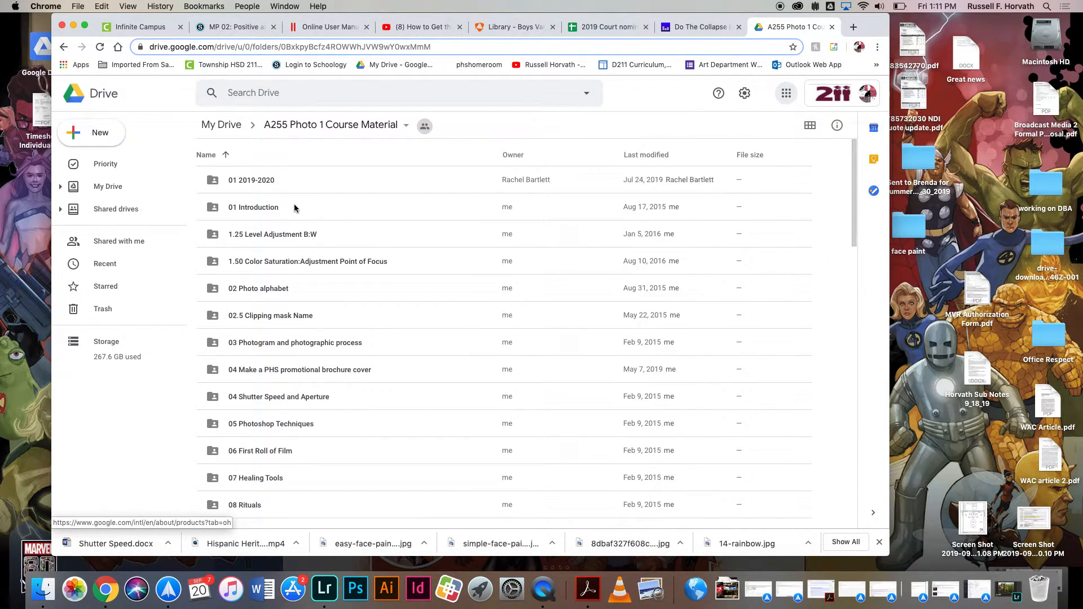
{"action": "scroll", "scroll_direction": "down", "scroll_amount": 3}
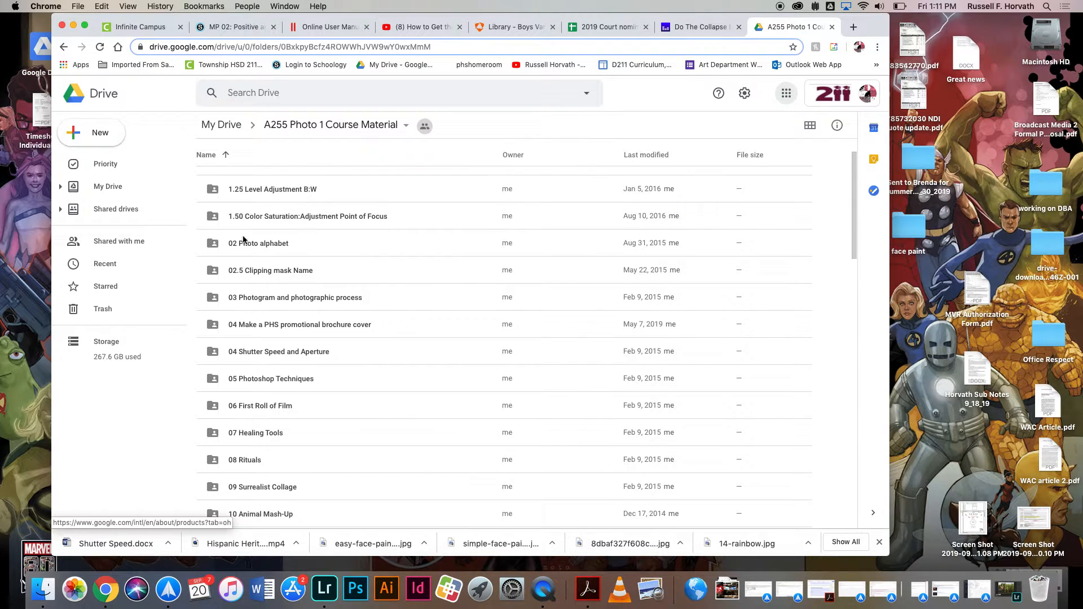
{"action": "scroll", "scroll_direction": "down", "scroll_amount": 3}
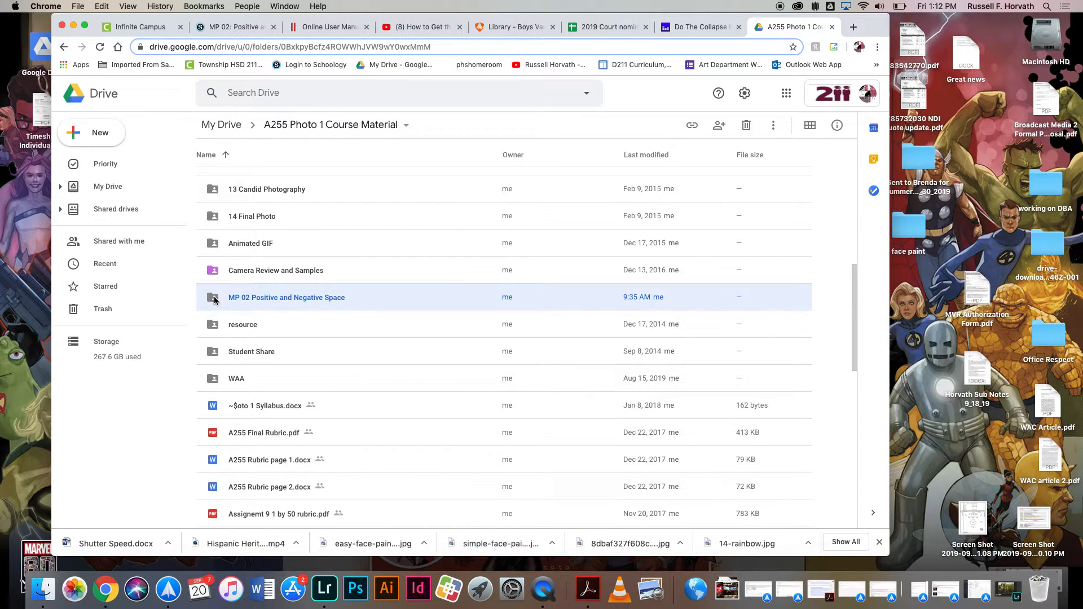
Enter the MP 02 folder and select IMG_5812, IMG_5814 and IMG_5817 on the desktop for upload.
{"action": "double_click", "coordinate": [286, 297]}
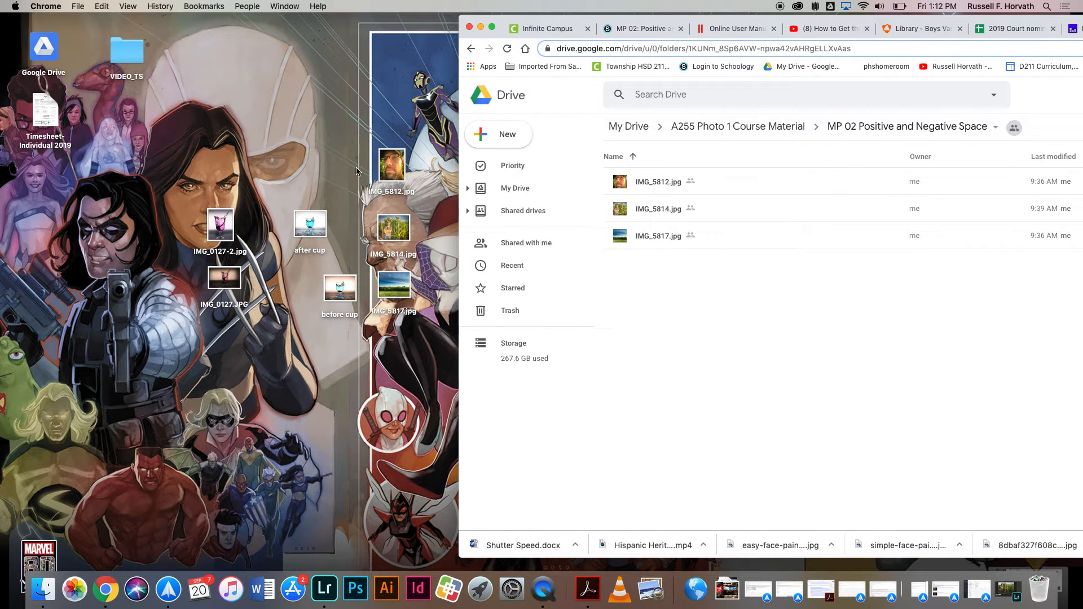
{"action": "left_click_drag", "start_coordinate": [392, 166], "coordinate": [664, 283]}
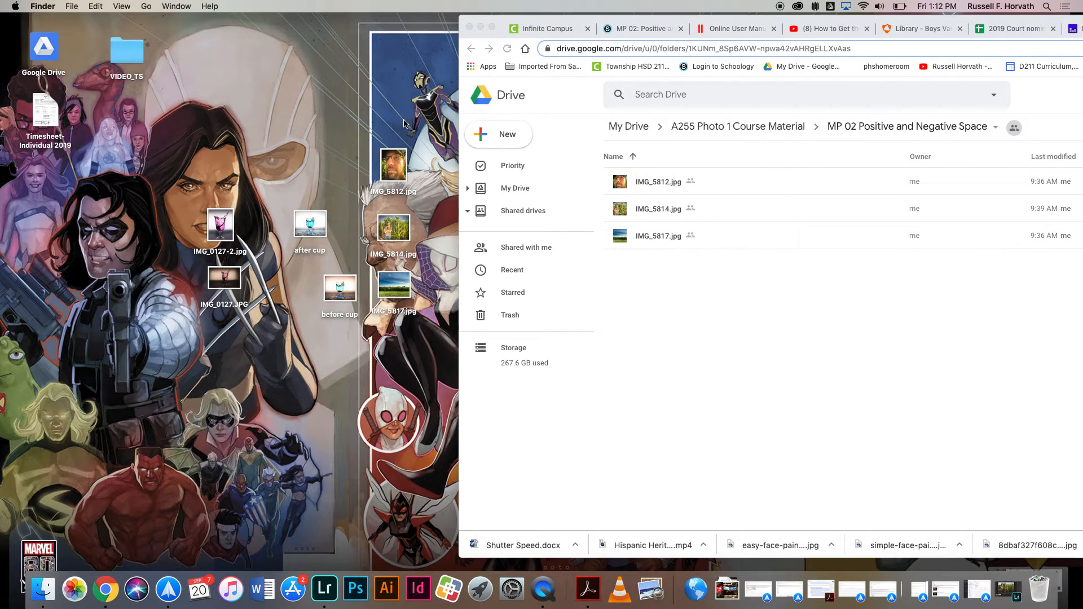
{"action": "left_click", "coordinate": [393, 163]}
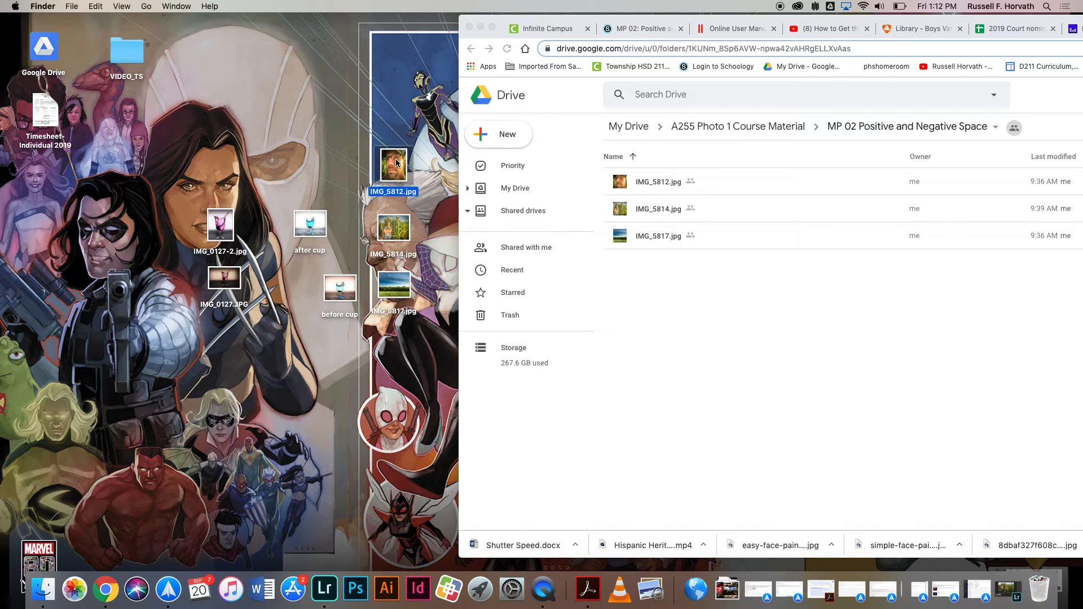
{"action": "left_click", "coordinate": [394, 290]}
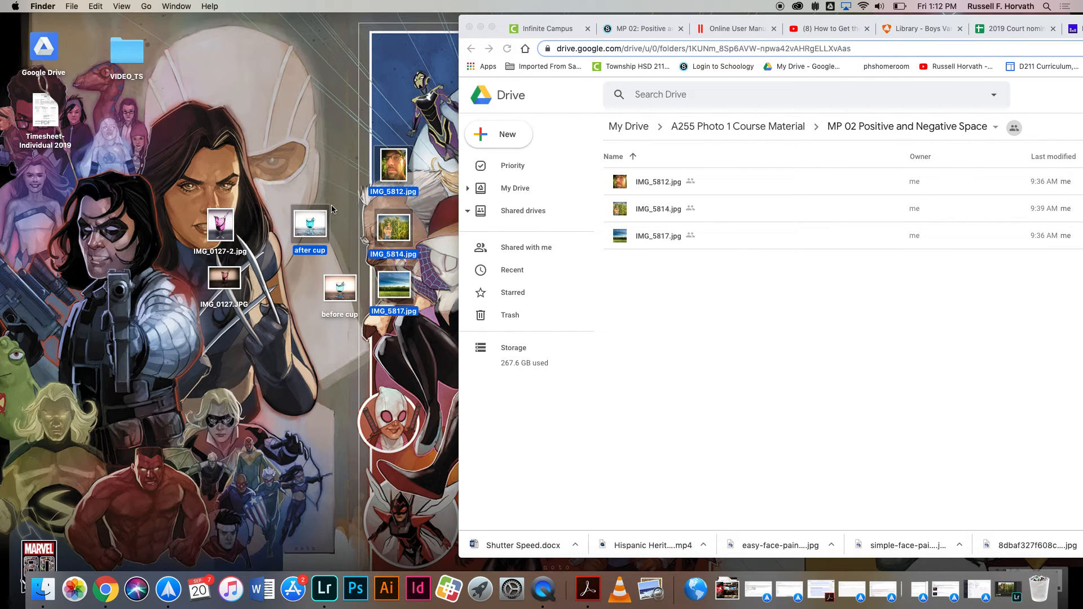
{"action": "mouse_move", "coordinate": [307, 223]}
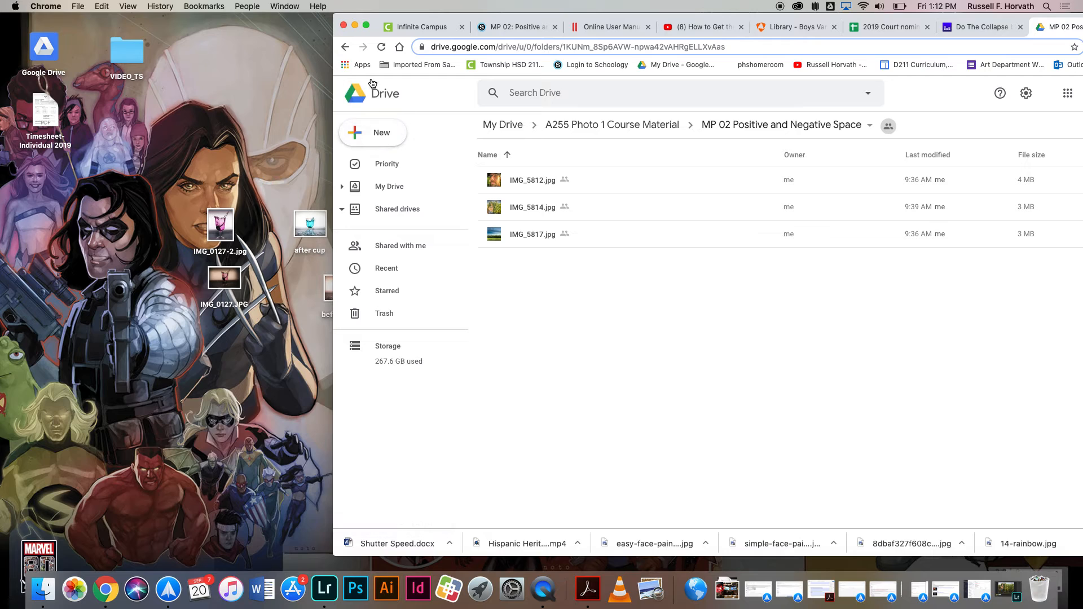
View the 04 Shutter Speed and Aperture folder, then move the browser off the desktop photos.
{"action": "left_click", "coordinate": [611, 125]}
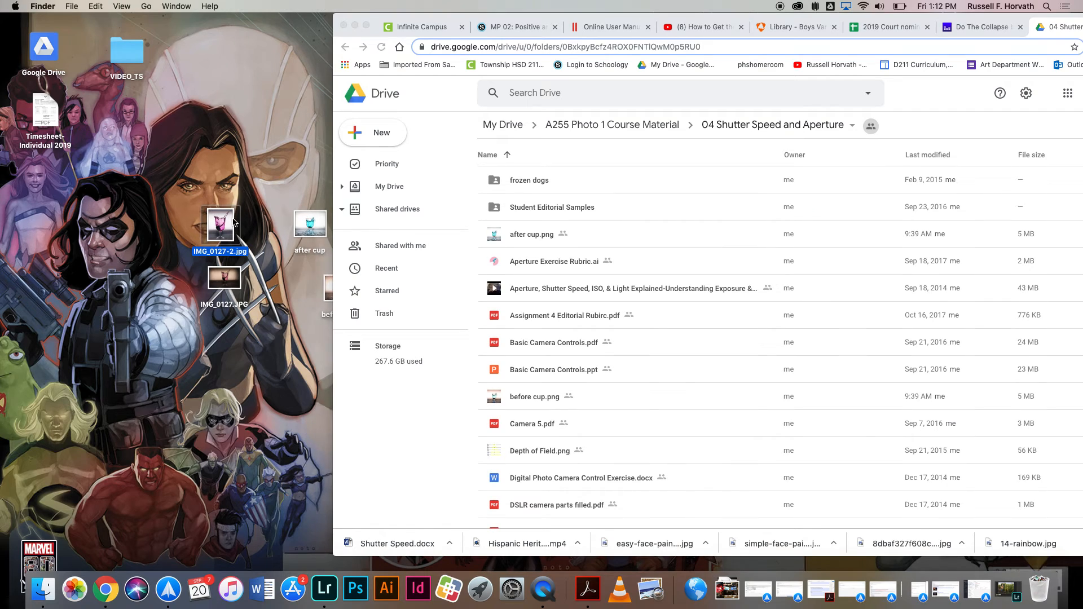
{"action": "left_click_drag", "start_coordinate": [220, 225], "coordinate": [535, 328]}
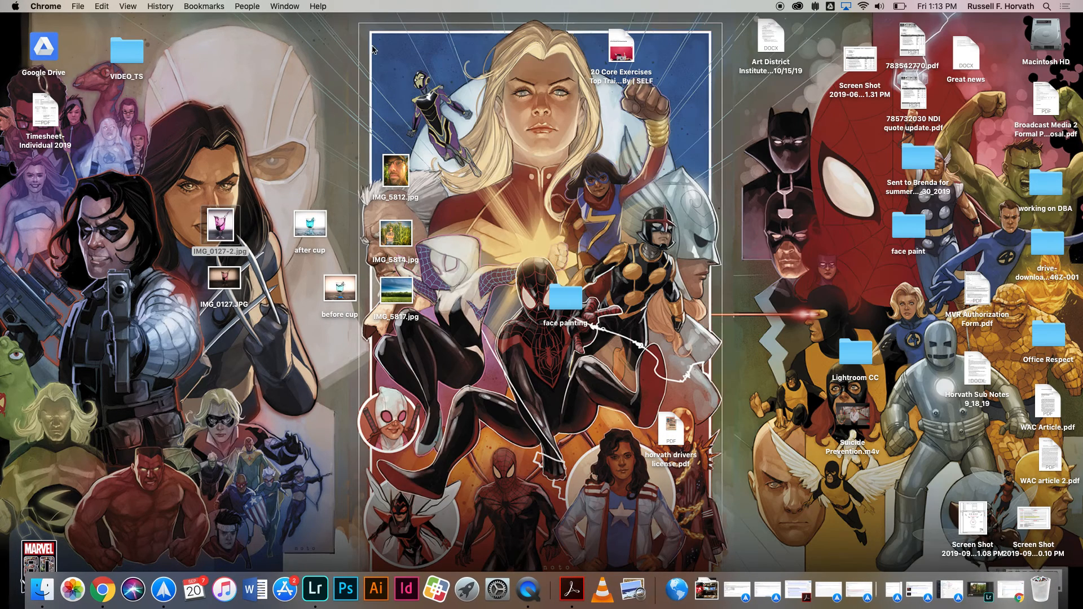
{"action": "mouse_move", "coordinate": [443, 151]}
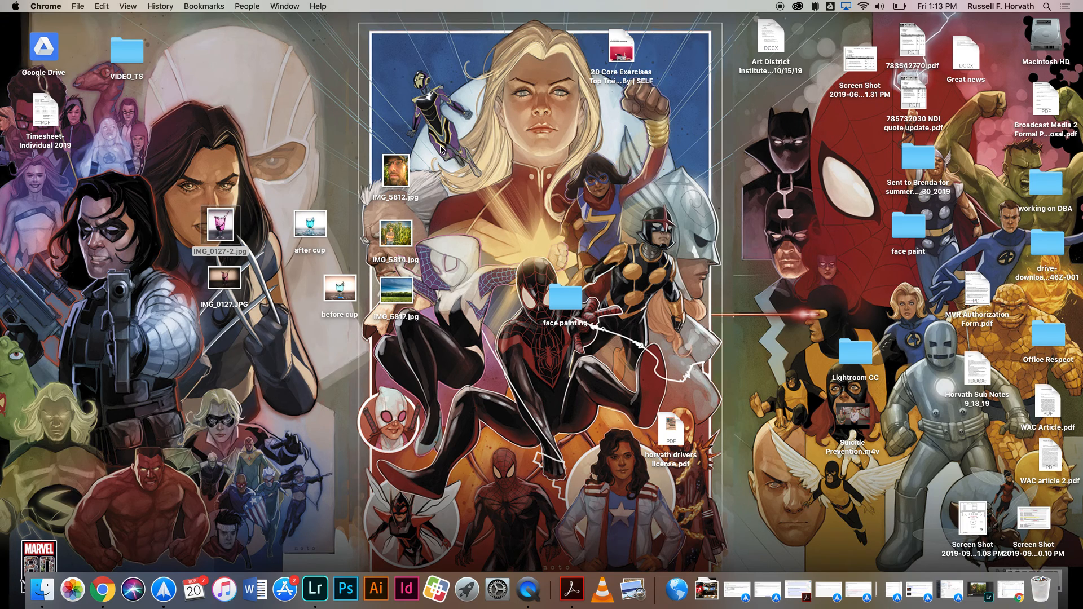
{"action": "mouse_move", "coordinate": [775, 17]}
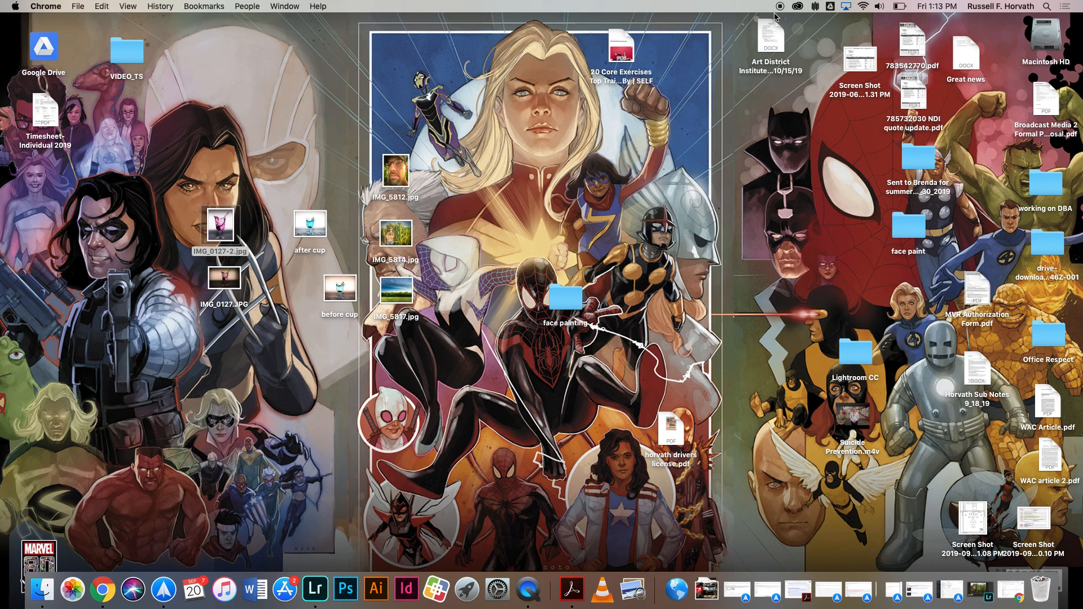